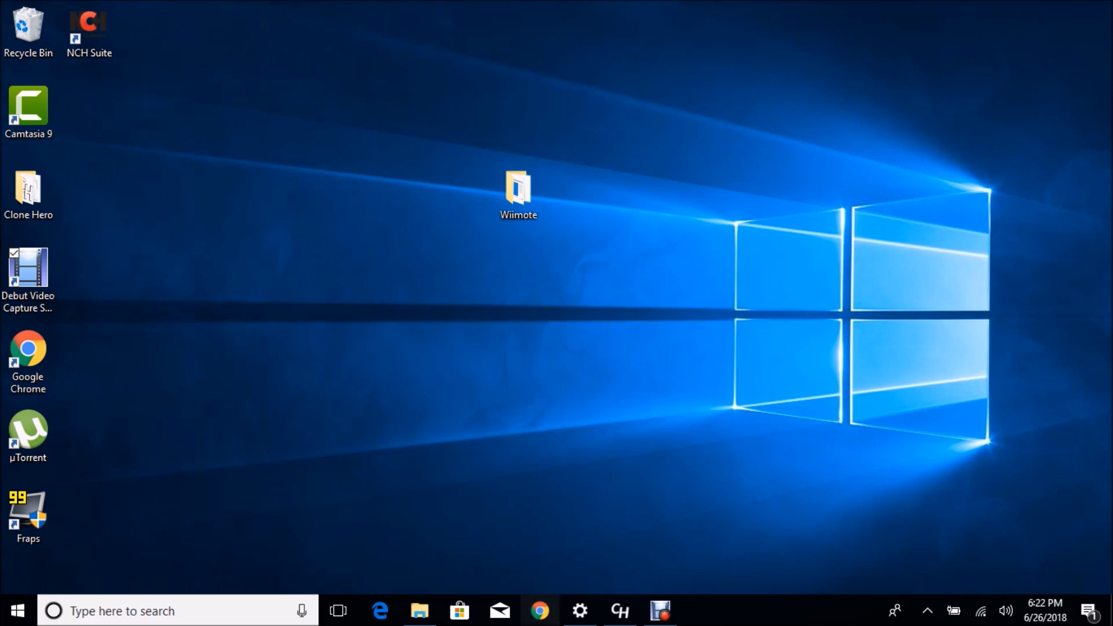
Step: Search 'hid wii' in Chrome, open Julian Löhr's page and download the 64-bit HID Wiimote 0.3.0.3 zip
{"action": "left_click", "coordinate": [539, 611]}
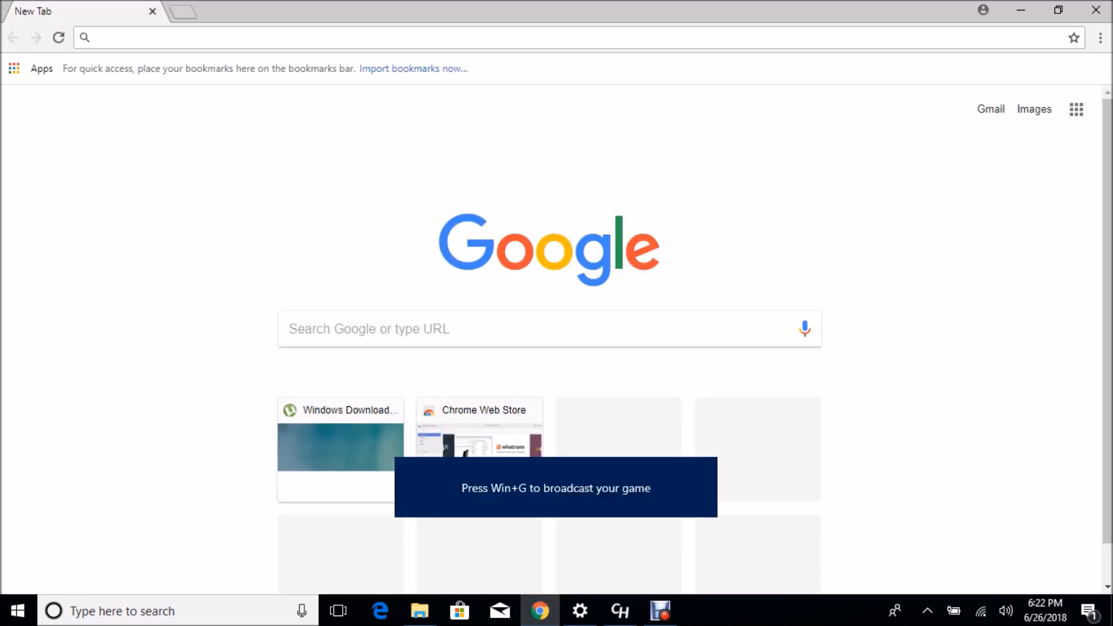
{"action": "type", "text": "hid wiimote"}
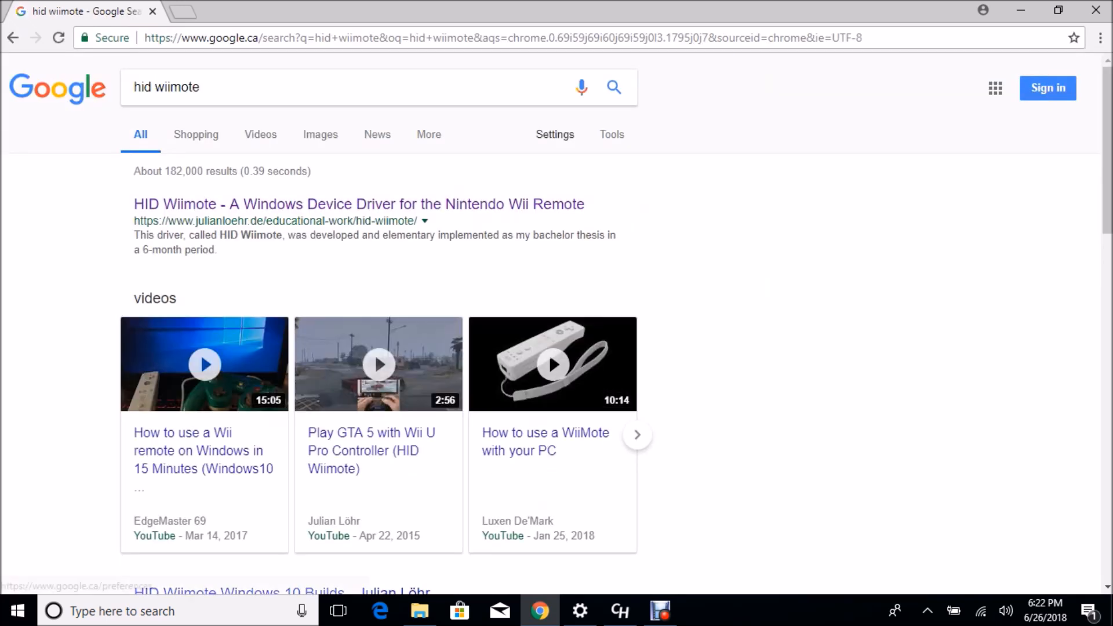
{"action": "left_click", "coordinate": [358, 204]}
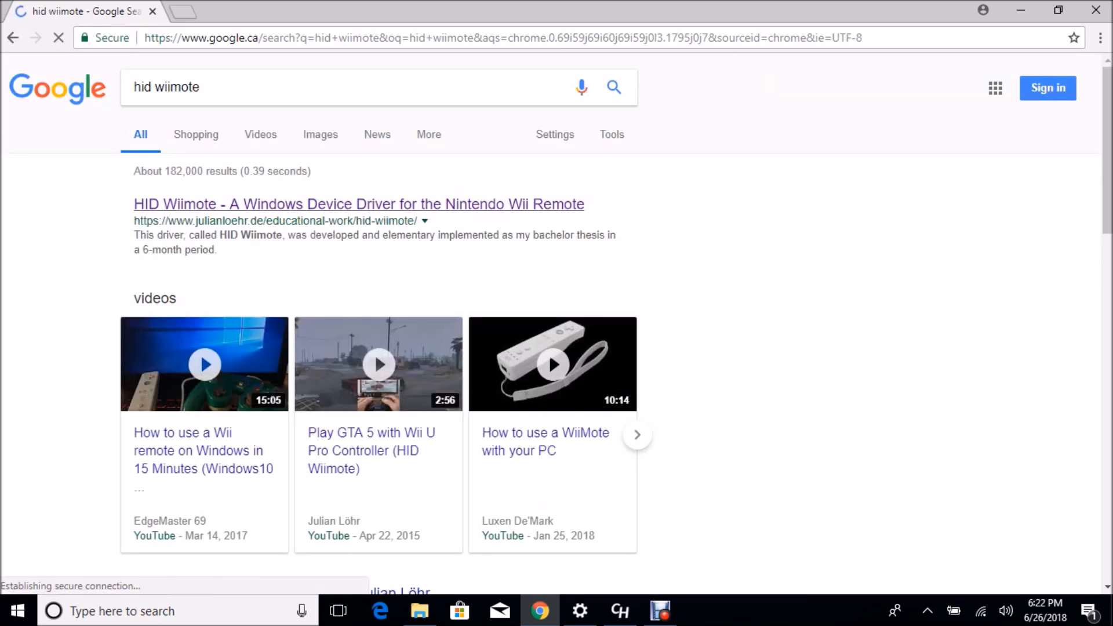
{"action": "left_click", "coordinate": [358, 204]}
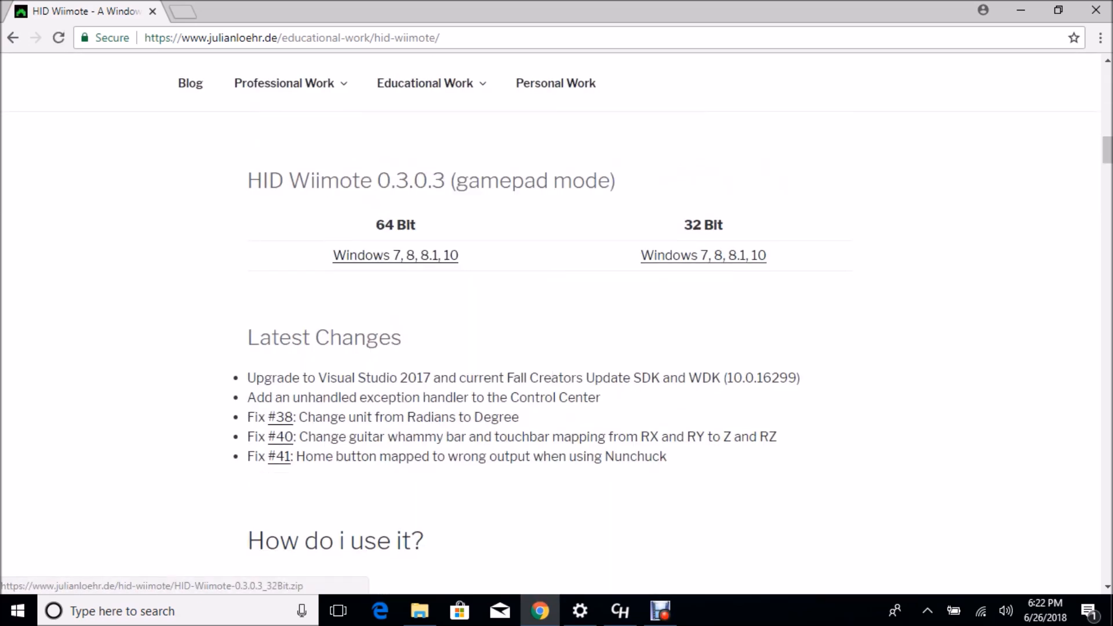
{"action": "left_click", "coordinate": [394, 255]}
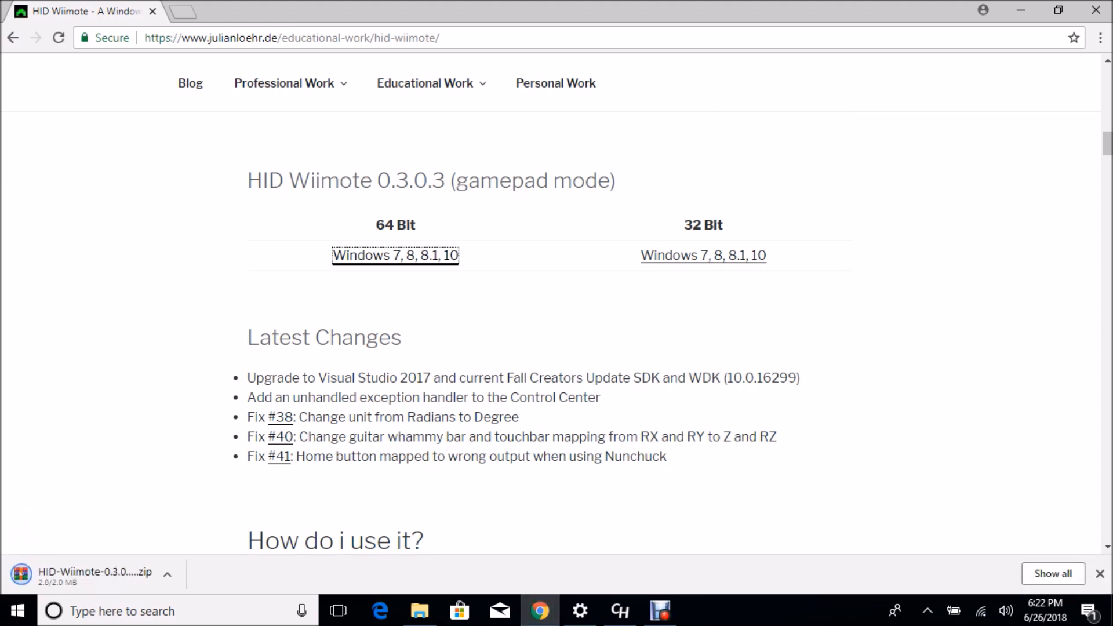
Step: Extract the downloaded driver zip with WinRAR into the Desktop Wiimote folder
{"action": "left_click", "coordinate": [85, 571]}
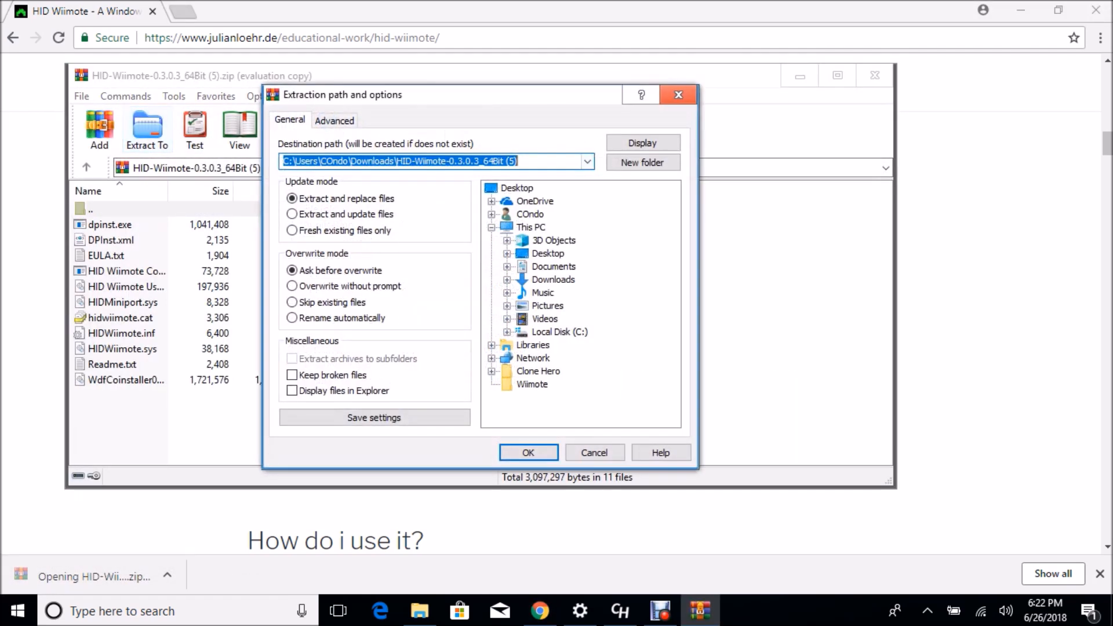
{"action": "left_click", "coordinate": [516, 188]}
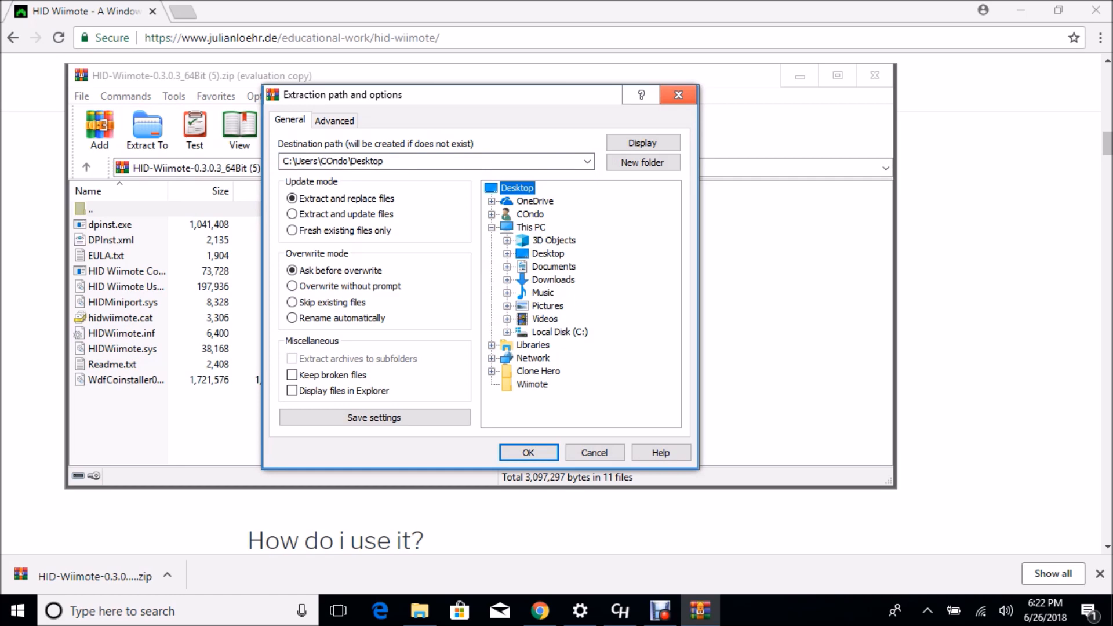
{"action": "left_click", "coordinate": [532, 384]}
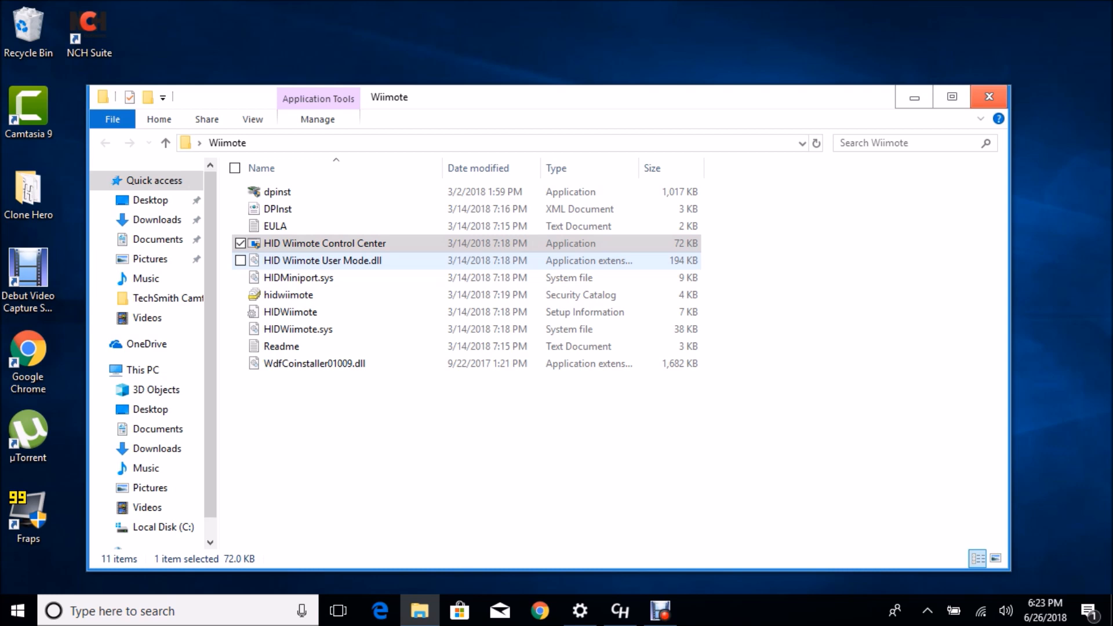
Step: Launch HID Wiimote Control Center, remove the old device driver and install the certificate
{"action": "double_click", "coordinate": [323, 242]}
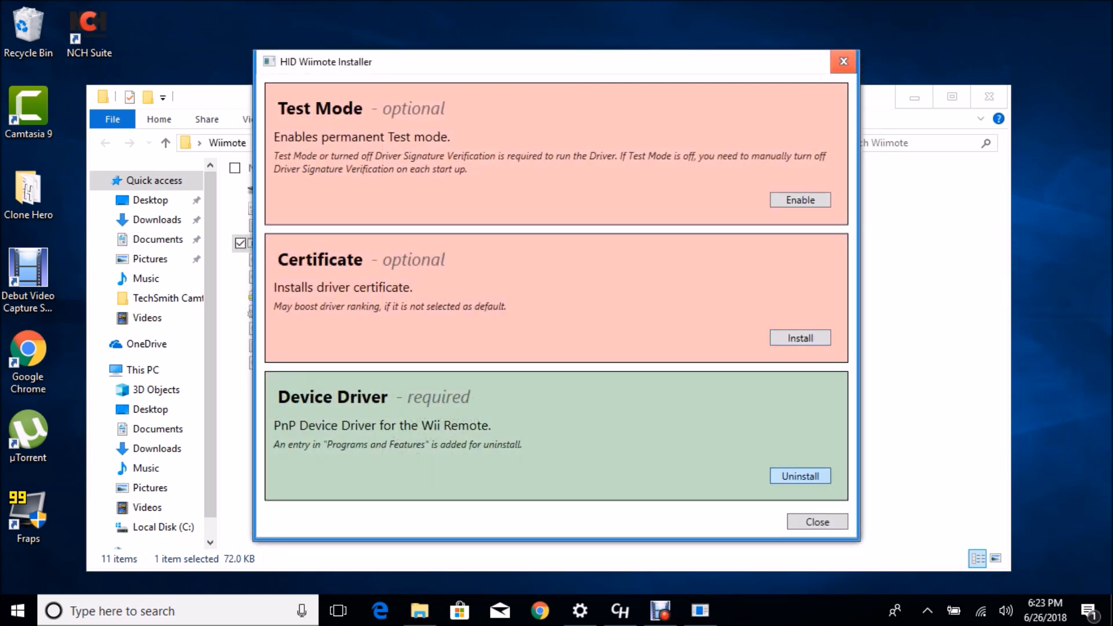
{"action": "left_click", "coordinate": [799, 475]}
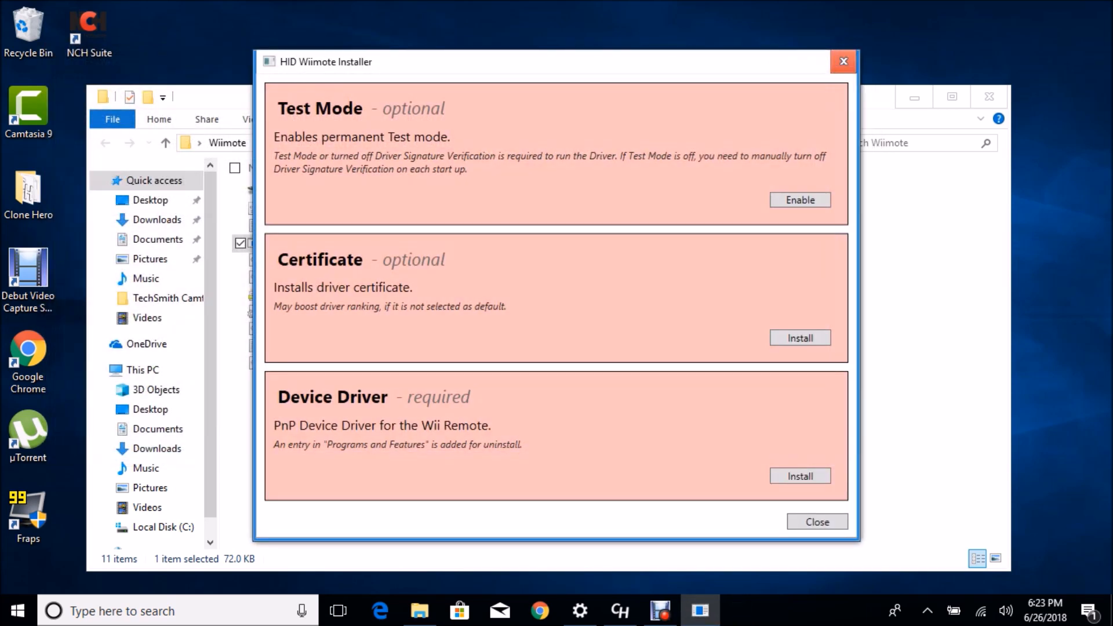
{"action": "left_click", "coordinate": [799, 337]}
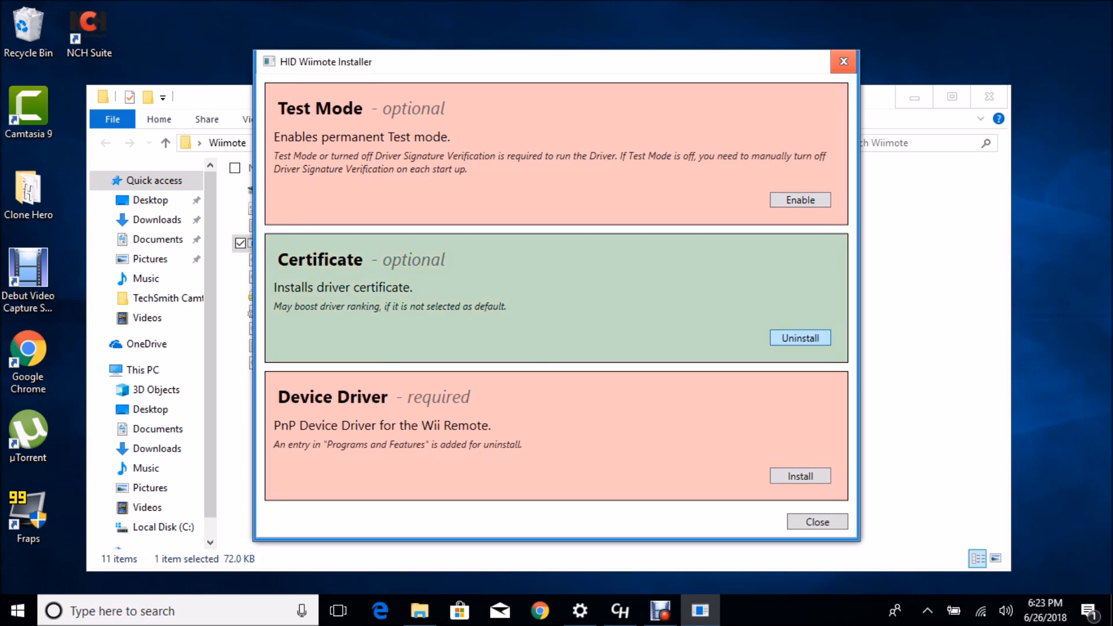
Step: Install the Wii Remote device driver, accepting the license and finishing the wizard
{"action": "left_click", "coordinate": [799, 475]}
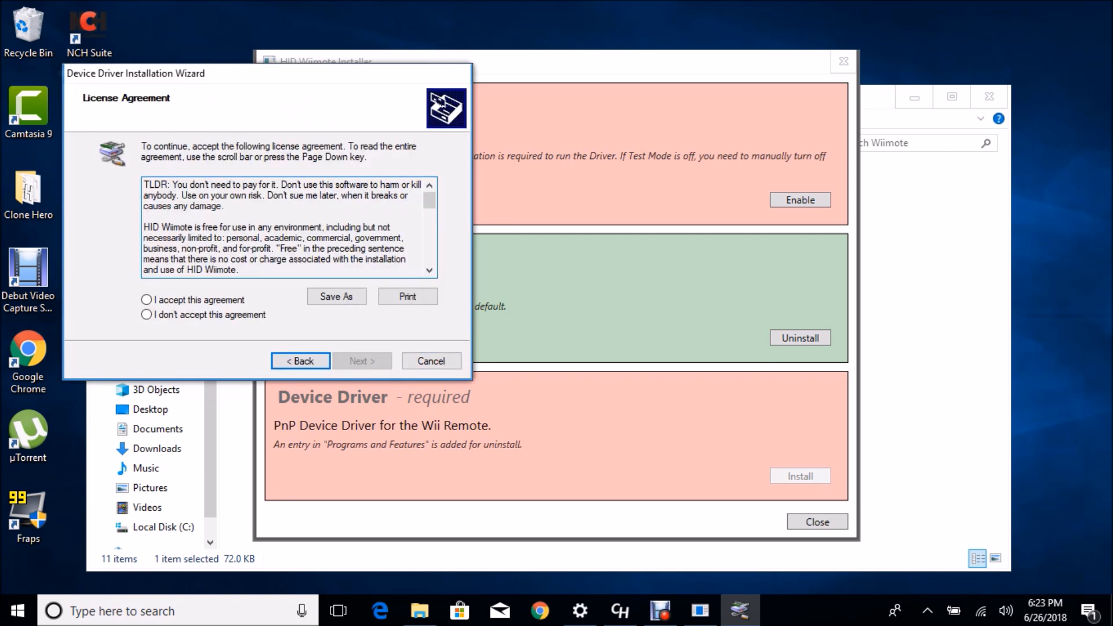
{"action": "left_click", "coordinate": [147, 300]}
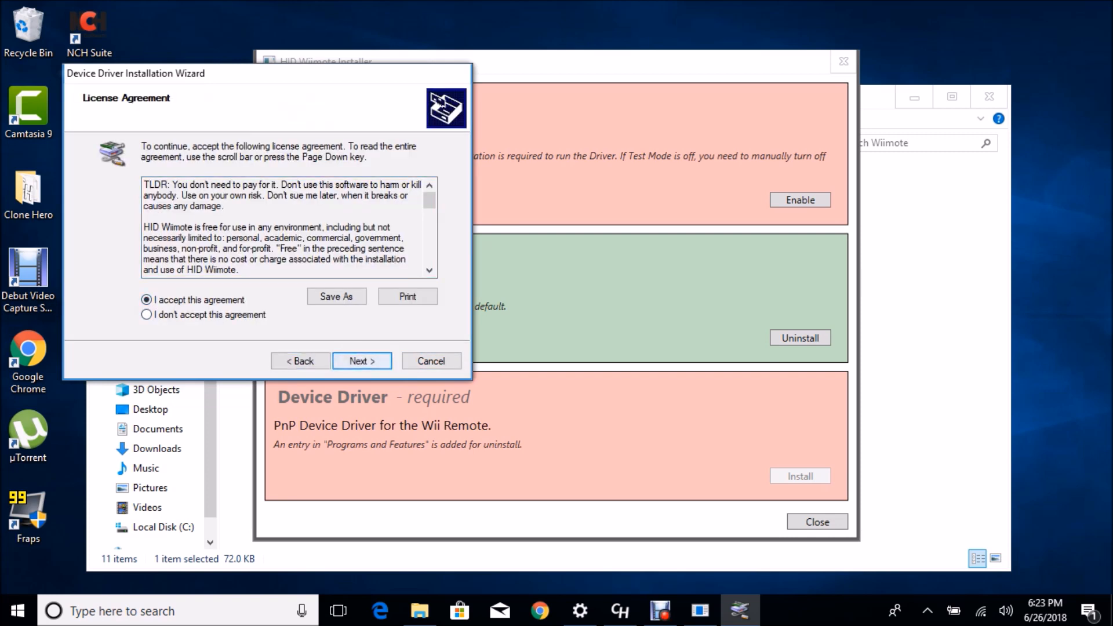
{"action": "left_click", "coordinate": [361, 361]}
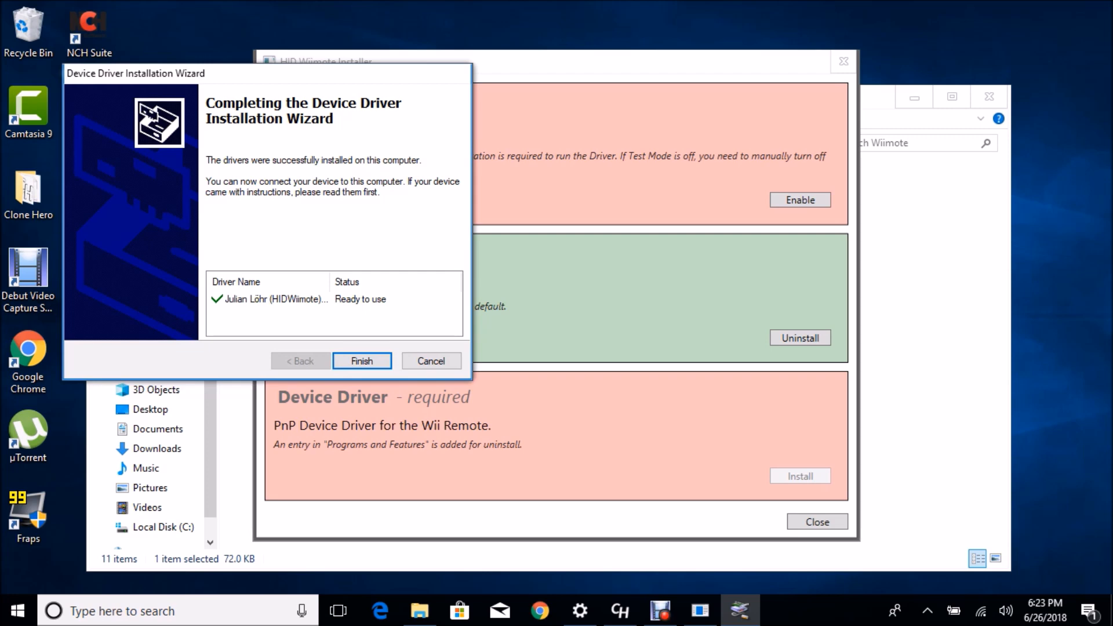
{"action": "left_click", "coordinate": [361, 361]}
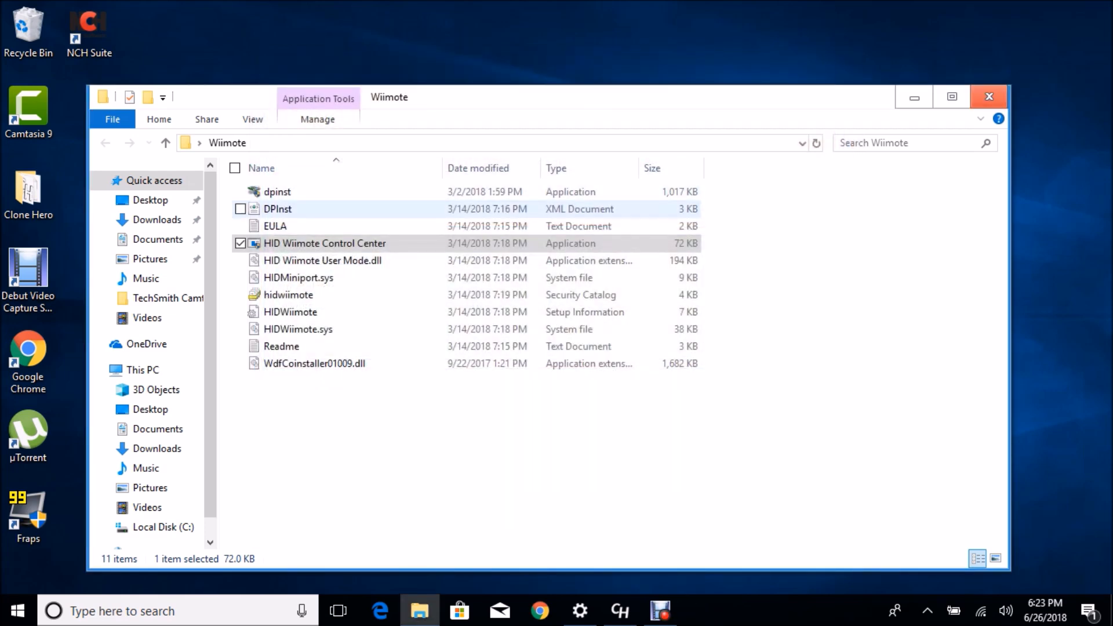
Step: Close the Wiimote folder and bring up the Debut screen recorder window ahead of restarting
{"action": "left_click", "coordinate": [988, 96]}
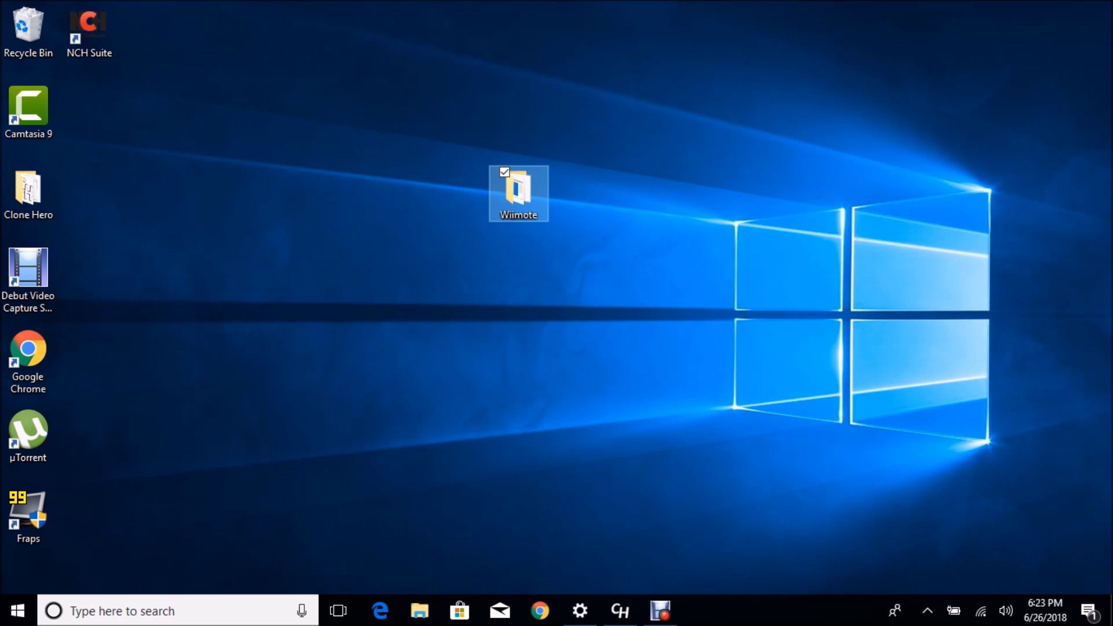
{"action": "left_click", "coordinate": [15, 611]}
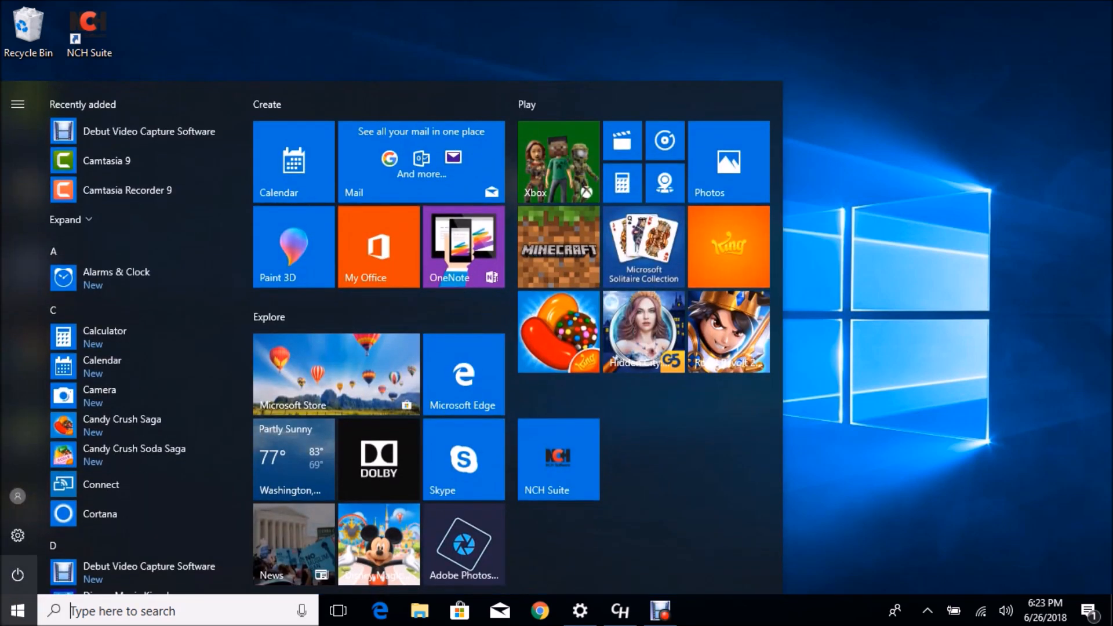
{"action": "left_click", "coordinate": [17, 576]}
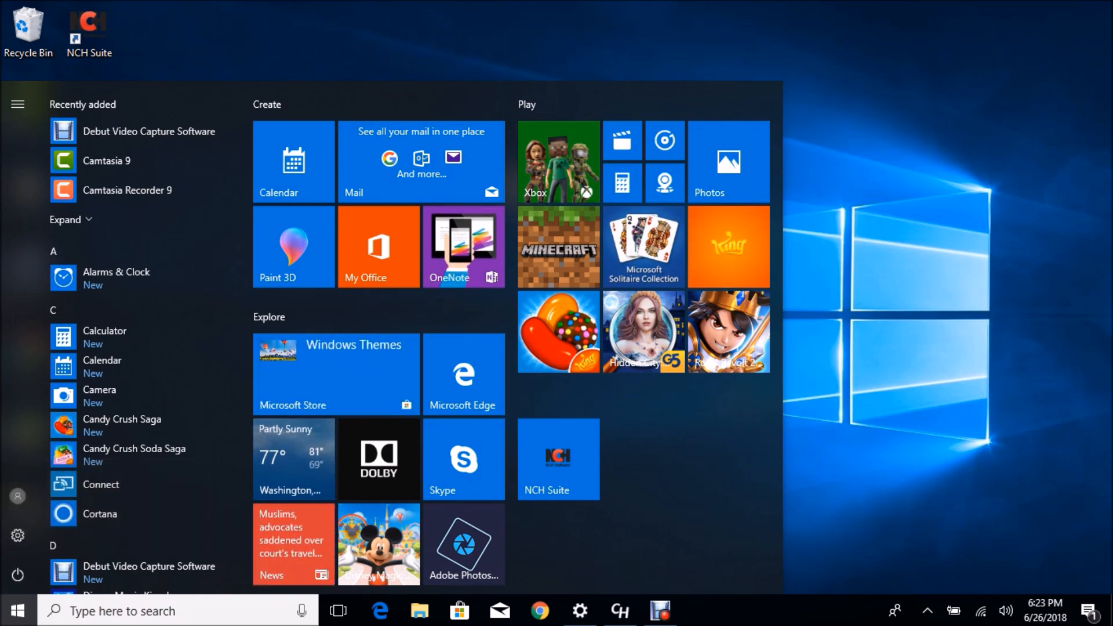
{"action": "left_click", "coordinate": [659, 611]}
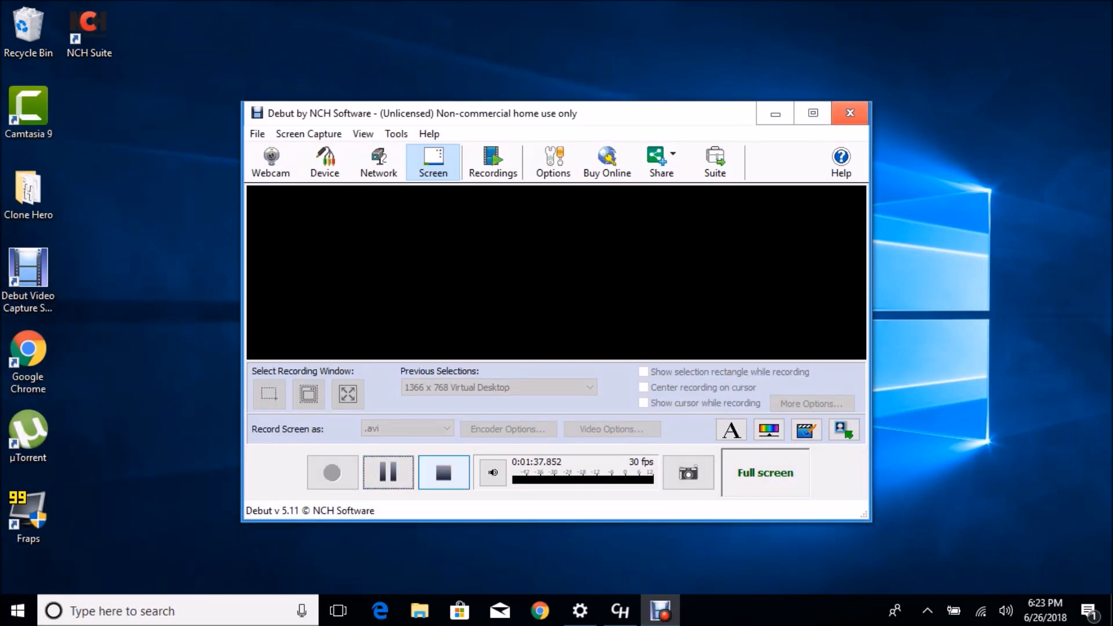
Step: Restart from Start > Power into the recovery options and enter Troubleshoot
{"action": "left_click", "coordinate": [16, 611]}
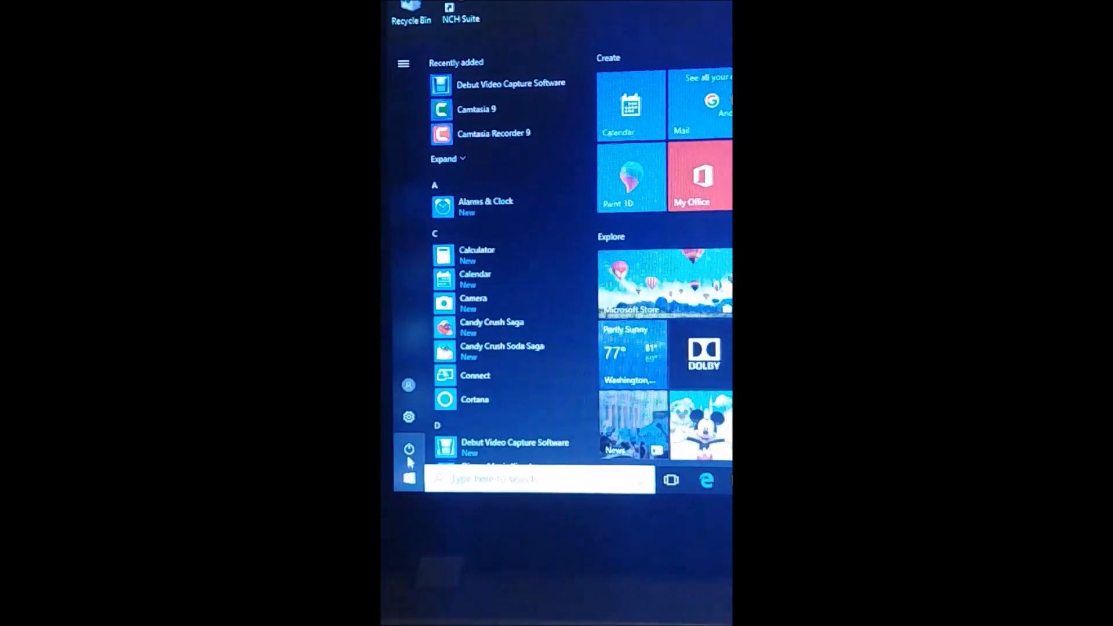
{"action": "left_click", "coordinate": [408, 449]}
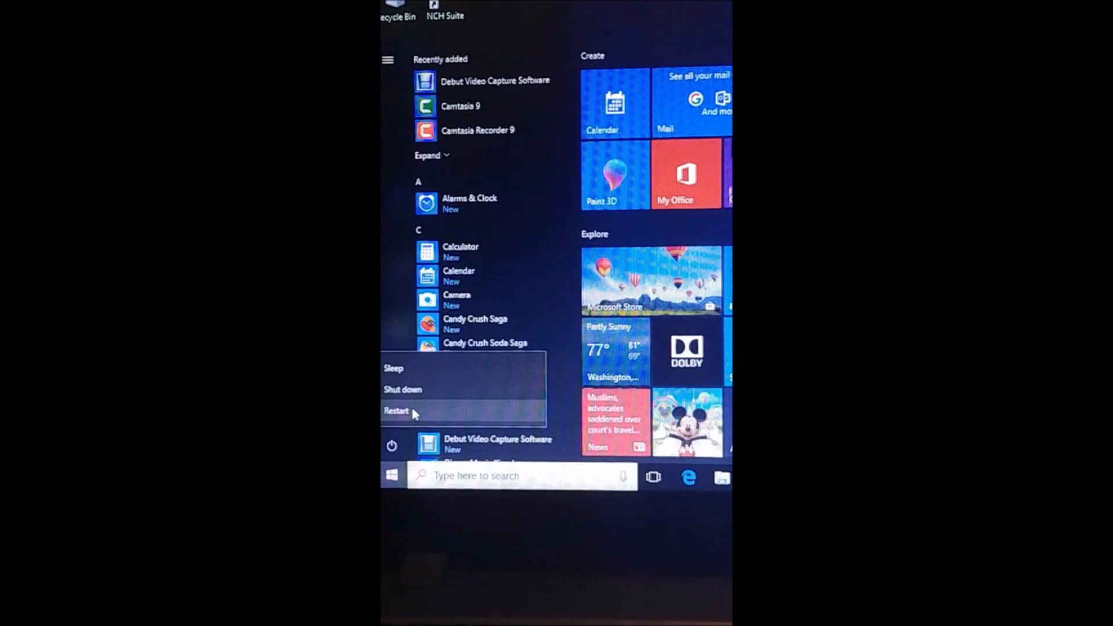
{"action": "left_click", "coordinate": [396, 411]}
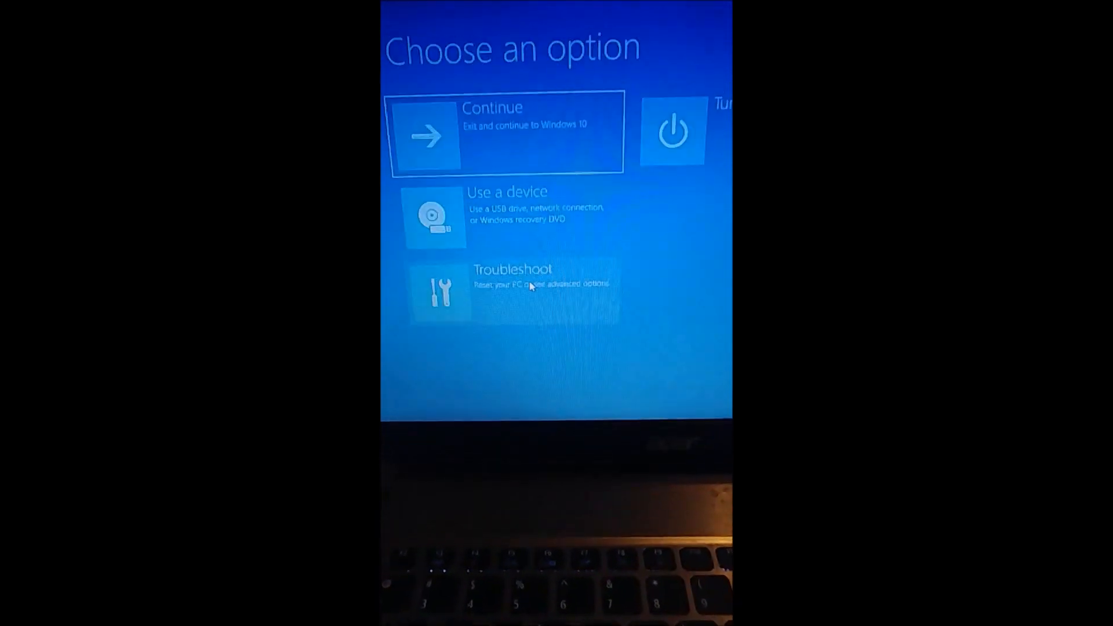
{"action": "left_click", "coordinate": [511, 284]}
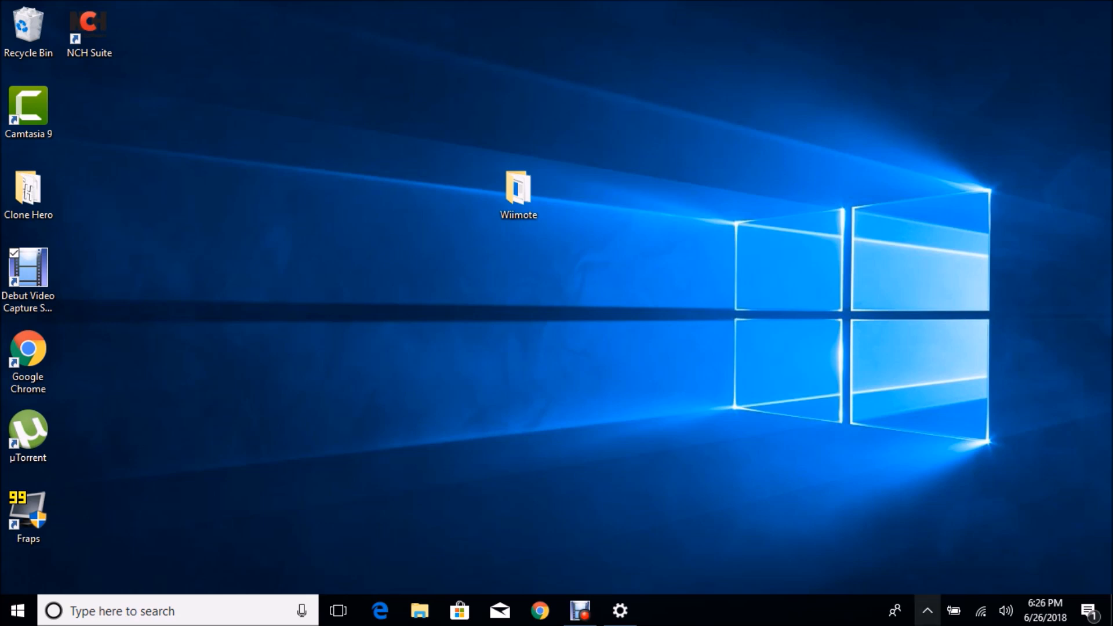
Step: Add the Nintendo RVL-CNT-01 as a Bluetooth device, pairing without a passcode, and close setup
{"action": "left_click", "coordinate": [928, 611]}
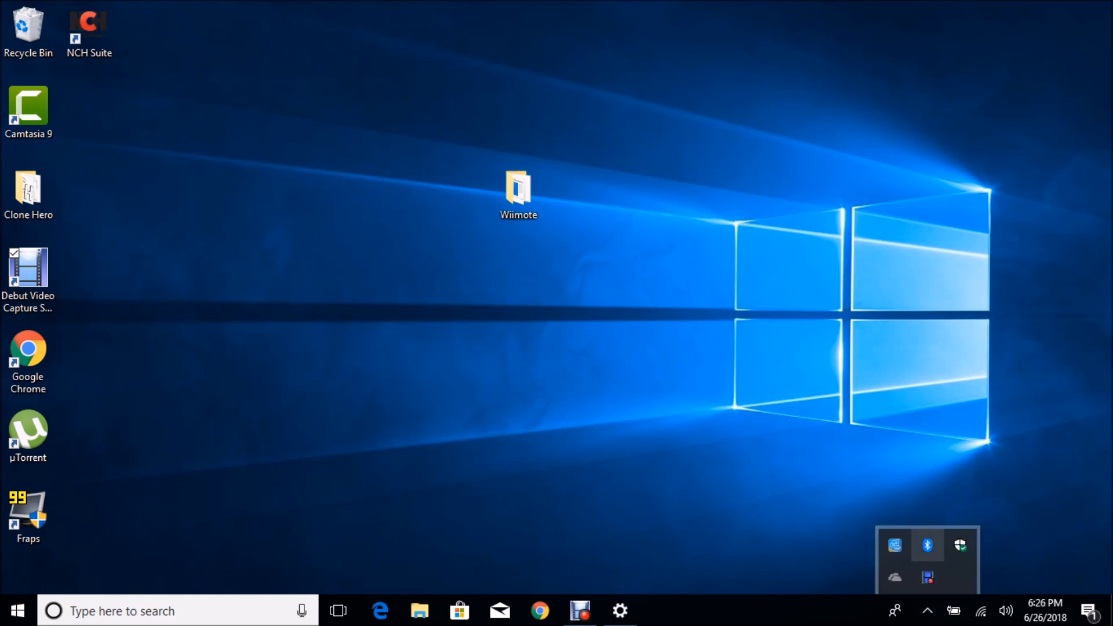
{"action": "left_click", "coordinate": [927, 545]}
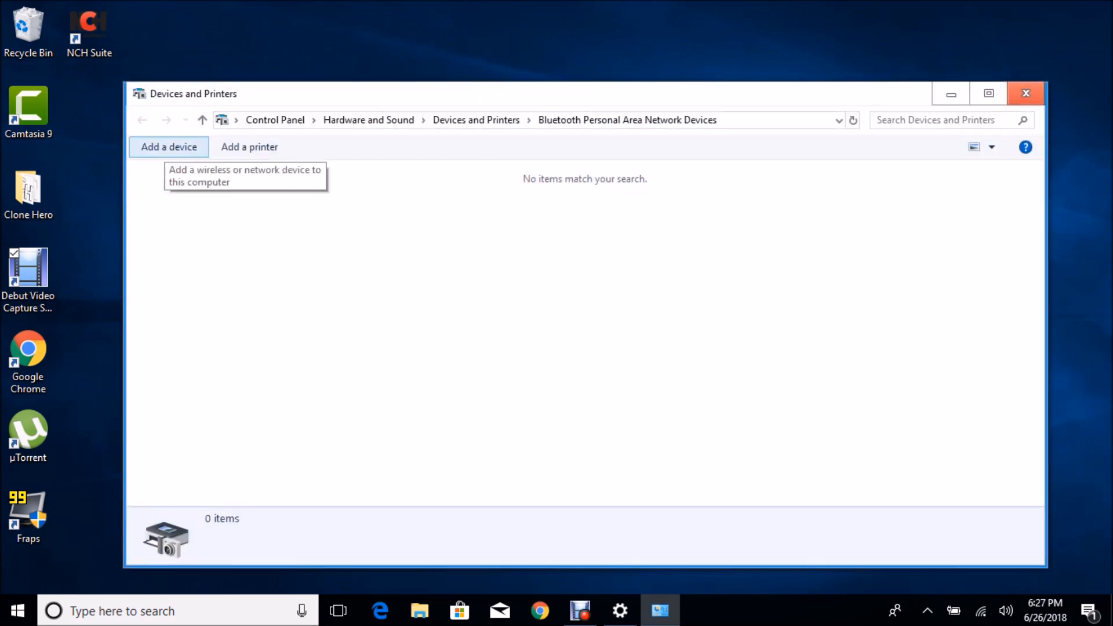
{"action": "left_click", "coordinate": [168, 147]}
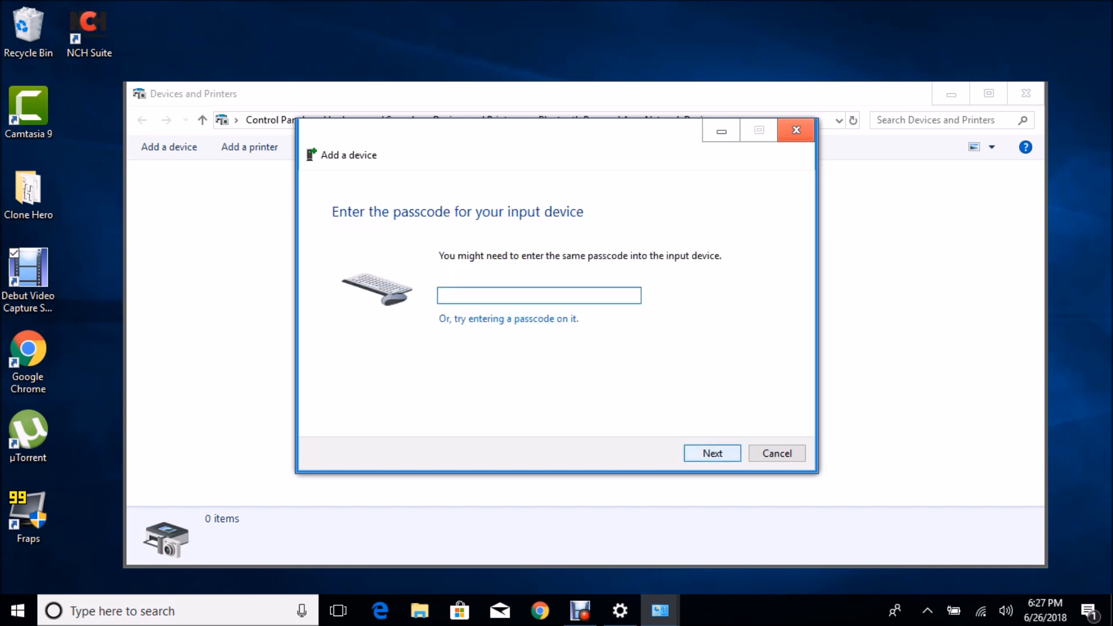
{"action": "left_click", "coordinate": [712, 453]}
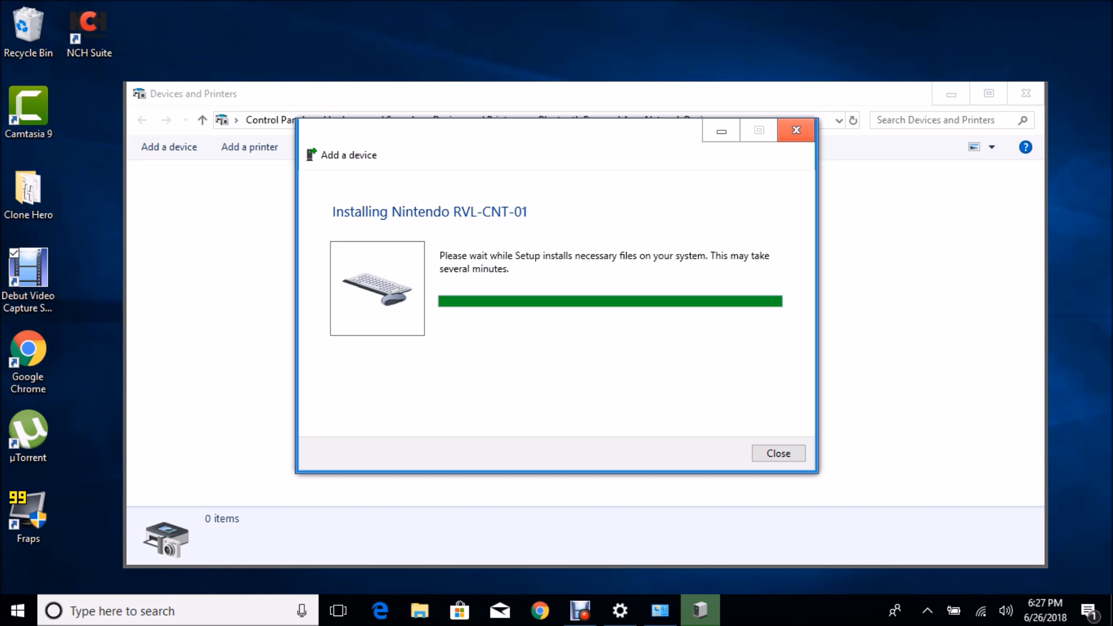
{"action": "left_click", "coordinate": [776, 453]}
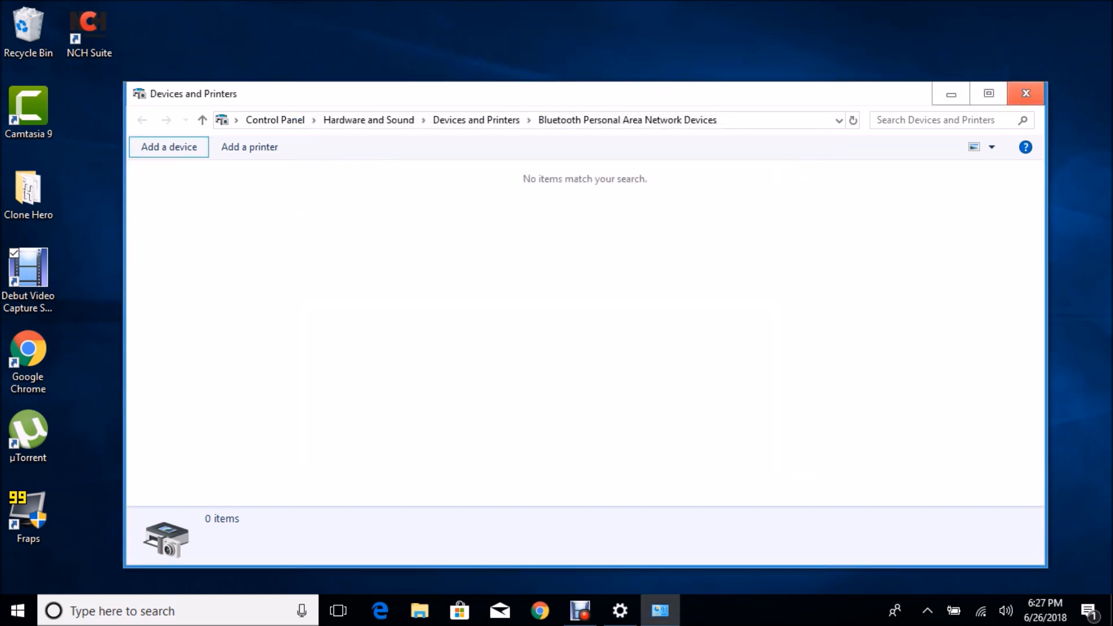
Step: Search 'blue' from the desktop and open the Bluetooth devices settings
{"action": "left_click", "coordinate": [1025, 93]}
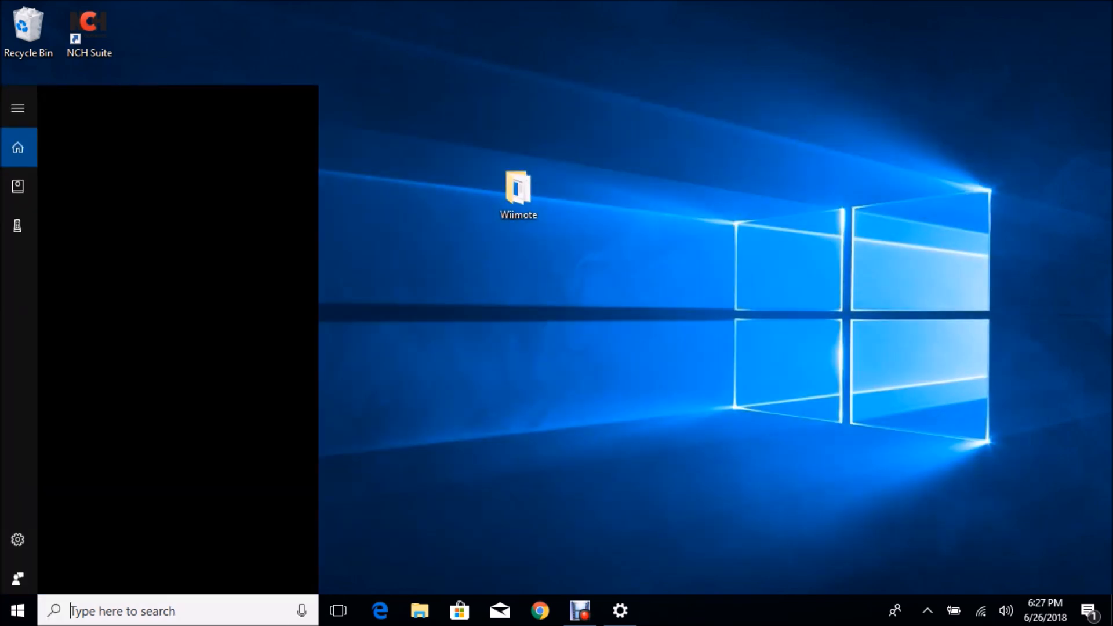
{"action": "type", "text": "blue"}
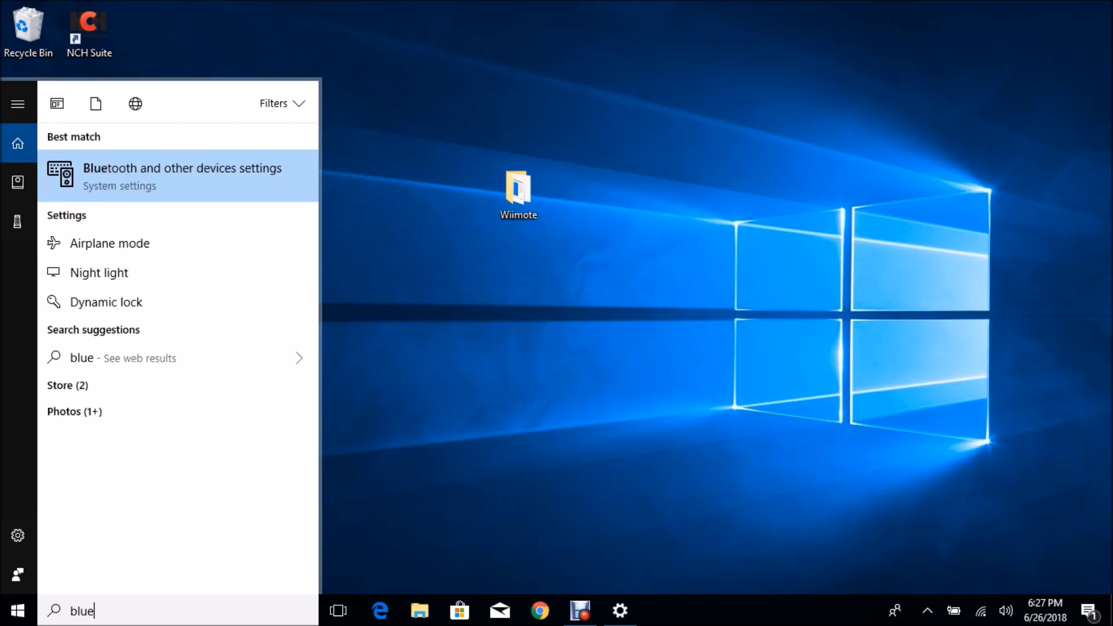
{"action": "left_click", "coordinate": [182, 176]}
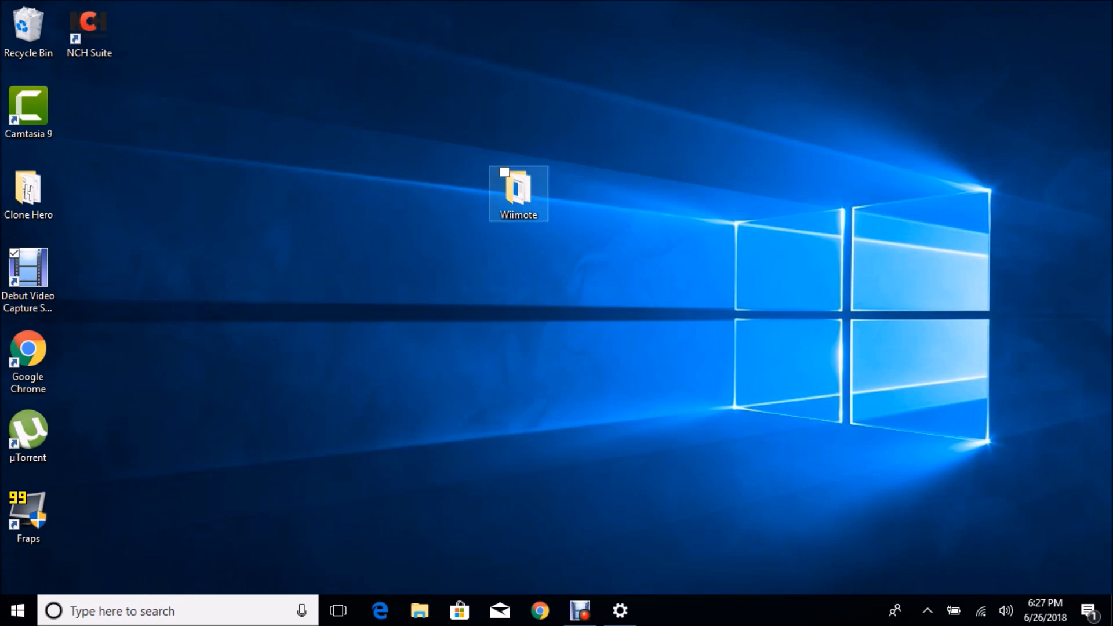
Step: Open the Wiimote desktop folder and launch HID Wiimote Control Center
{"action": "double_click", "coordinate": [519, 191]}
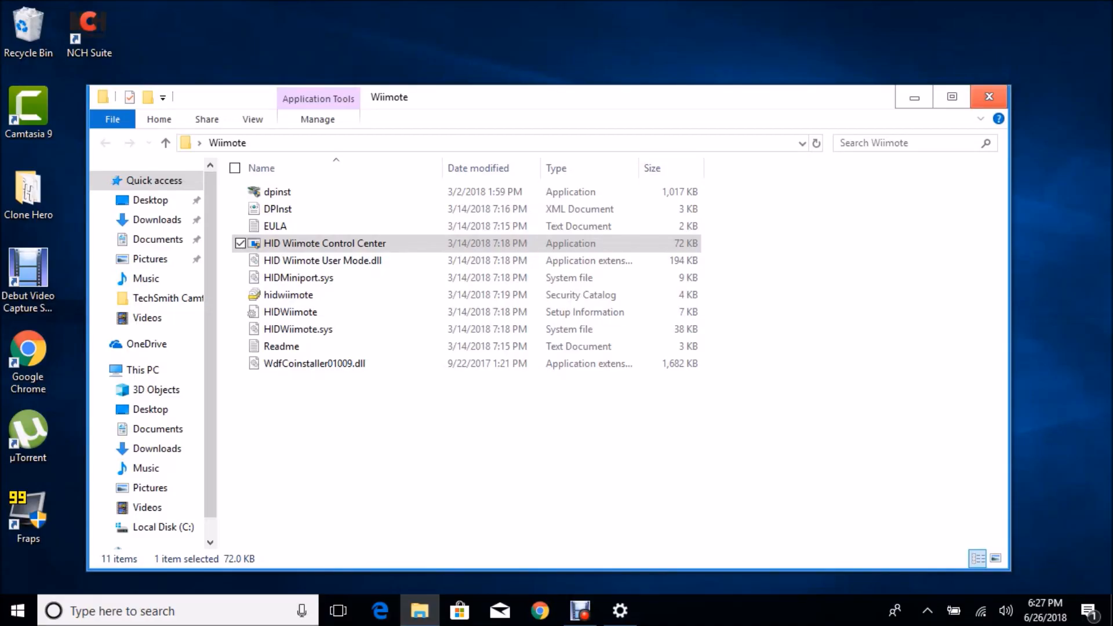
{"action": "mouse_move", "coordinate": [324, 243]}
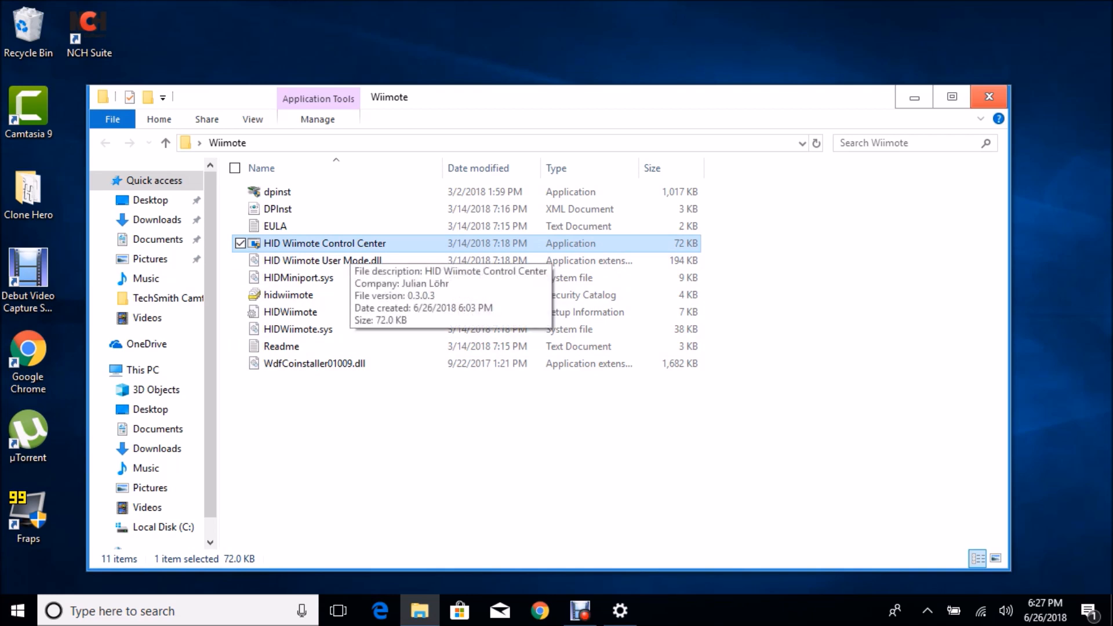
{"action": "double_click", "coordinate": [323, 242]}
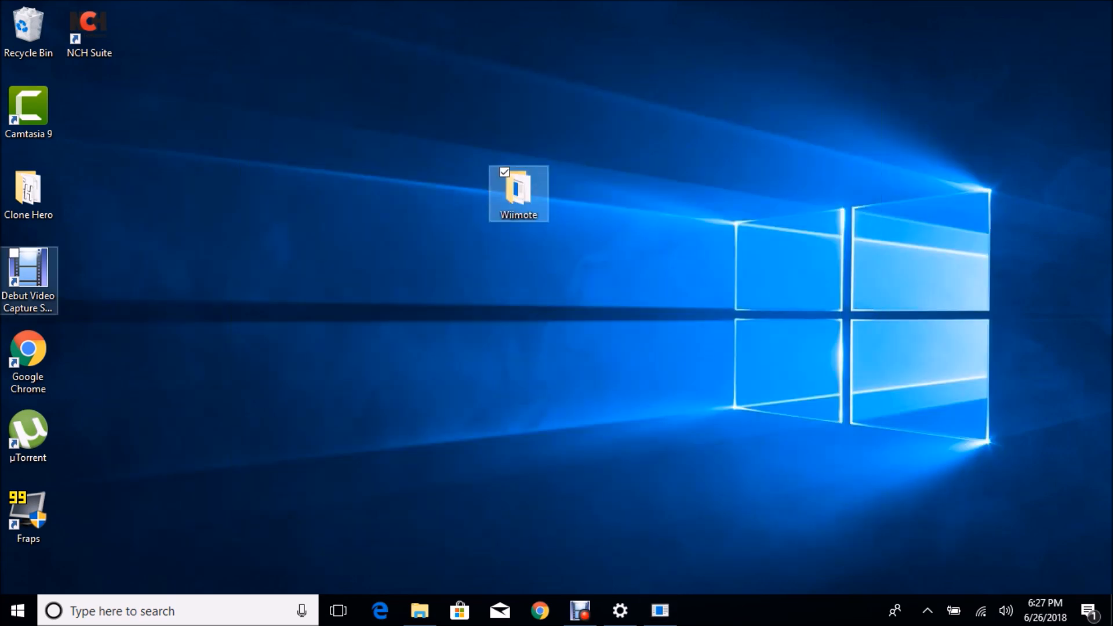
Step: Launch Clone Hero from its folder via Play! and sign in with the Default profile
{"action": "double_click", "coordinate": [27, 191]}
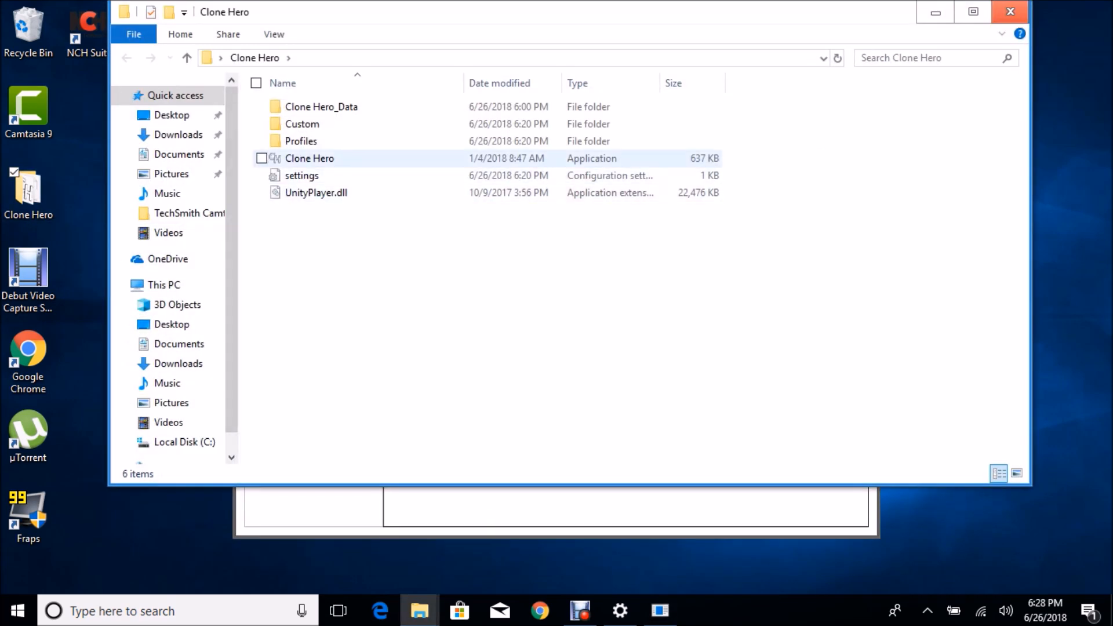
{"action": "left_click", "coordinate": [309, 158]}
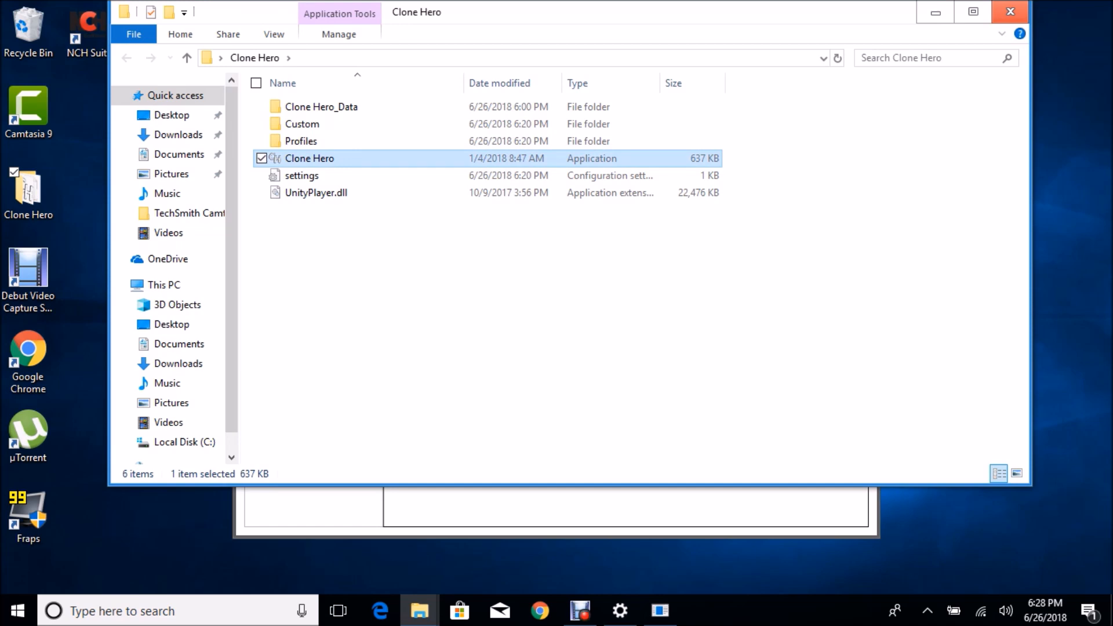
{"action": "double_click", "coordinate": [309, 157]}
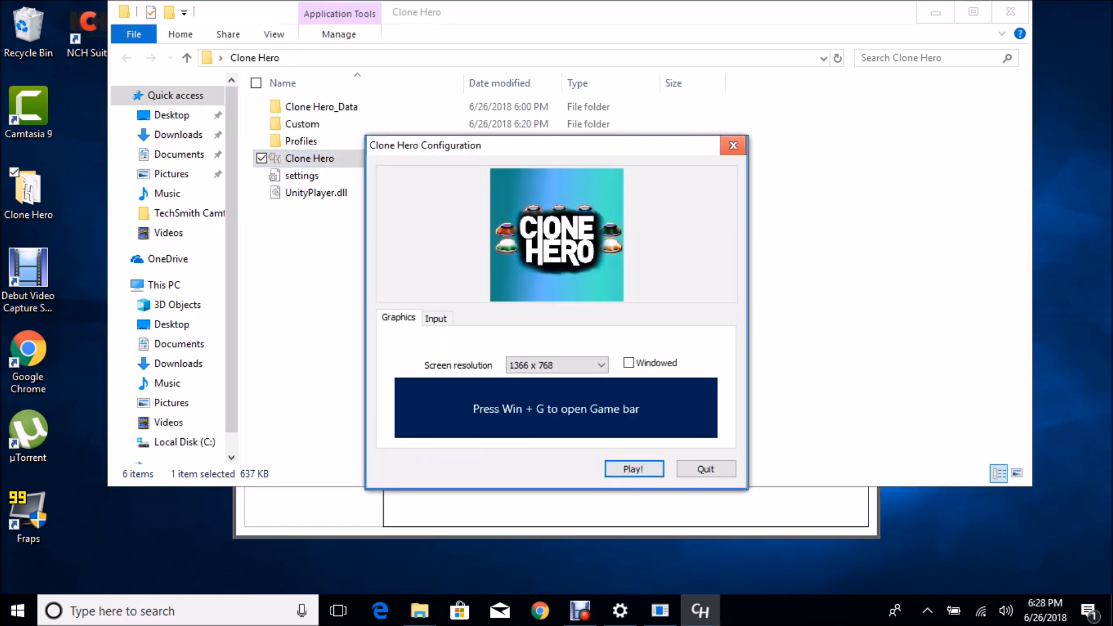
{"action": "left_click", "coordinate": [633, 469]}
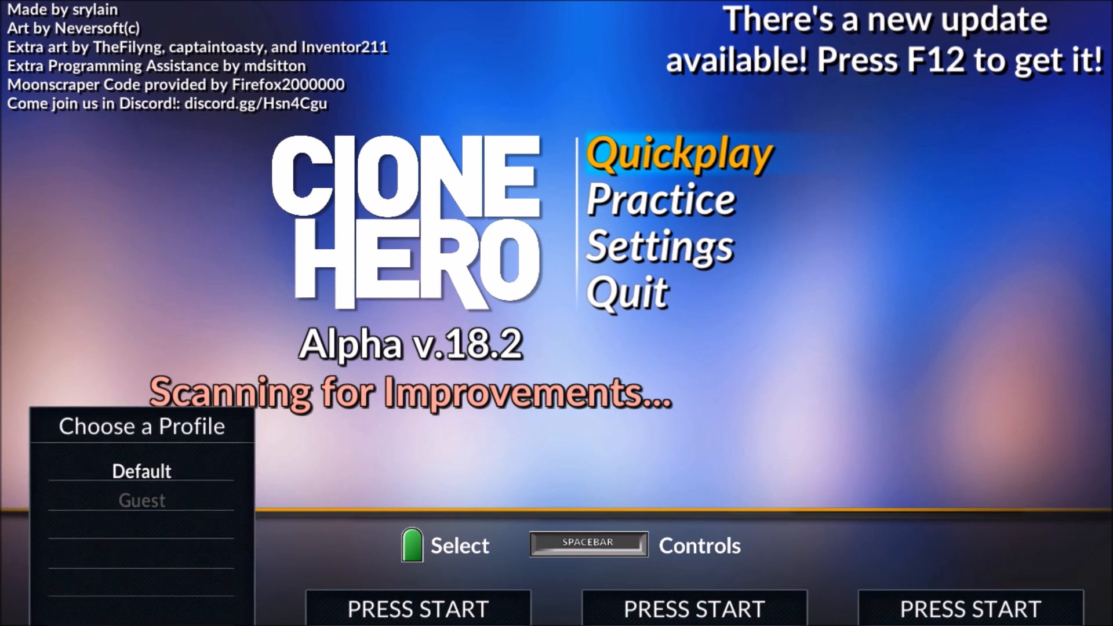
{"action": "left_click", "coordinate": [142, 470]}
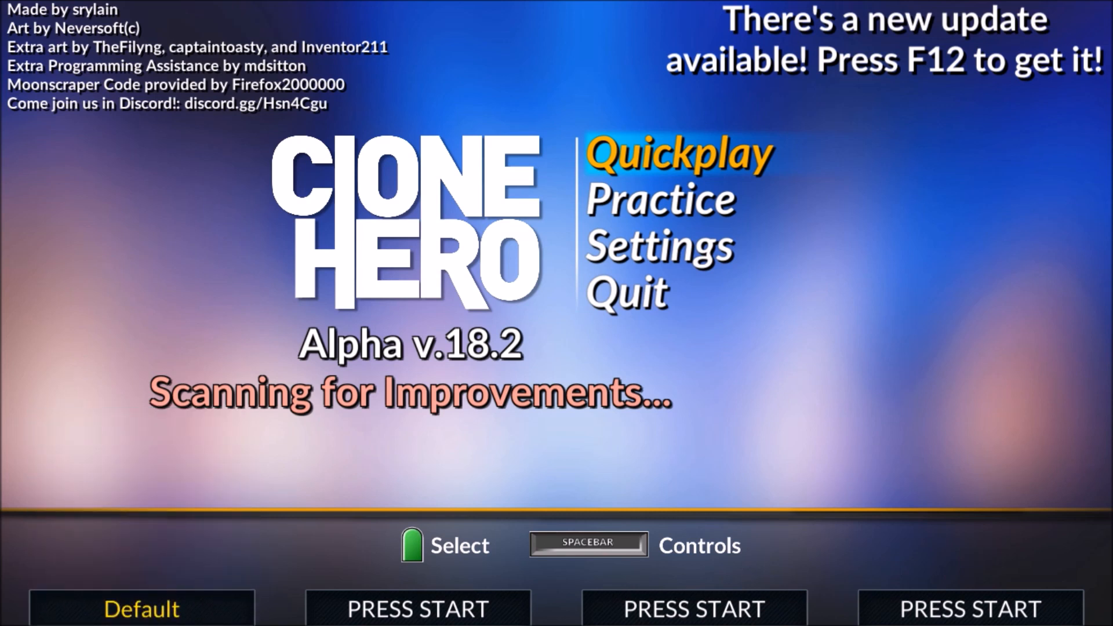
Step: Map the green and red fret bindings to Wiimote buttons, replacing the conflict, and return to the menu
{"action": "key", "text": "space"}
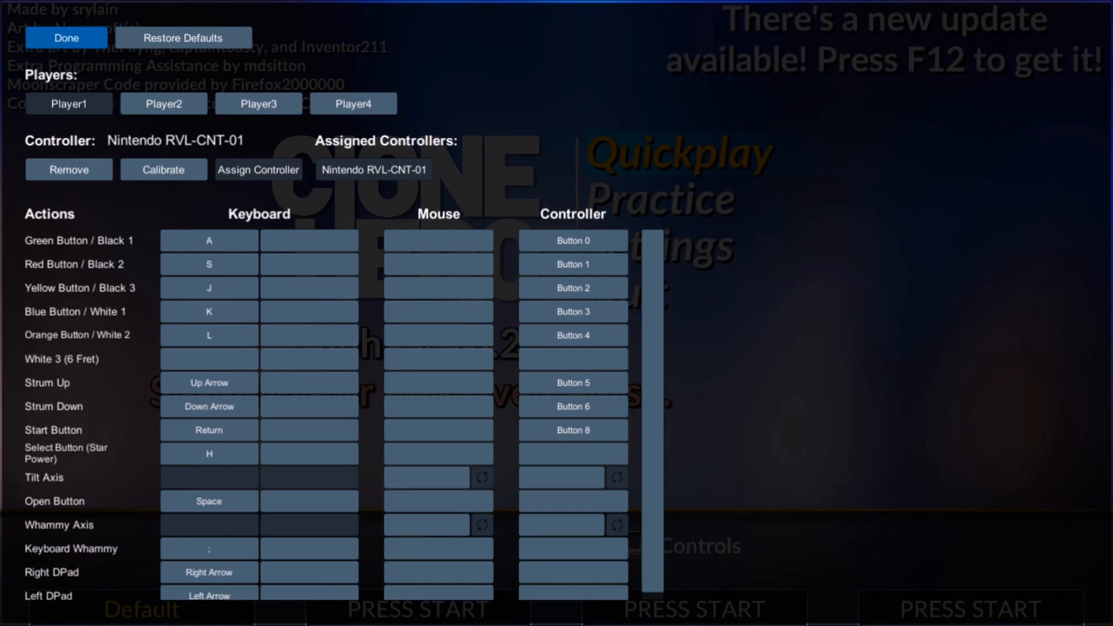
{"action": "left_click", "coordinate": [572, 240]}
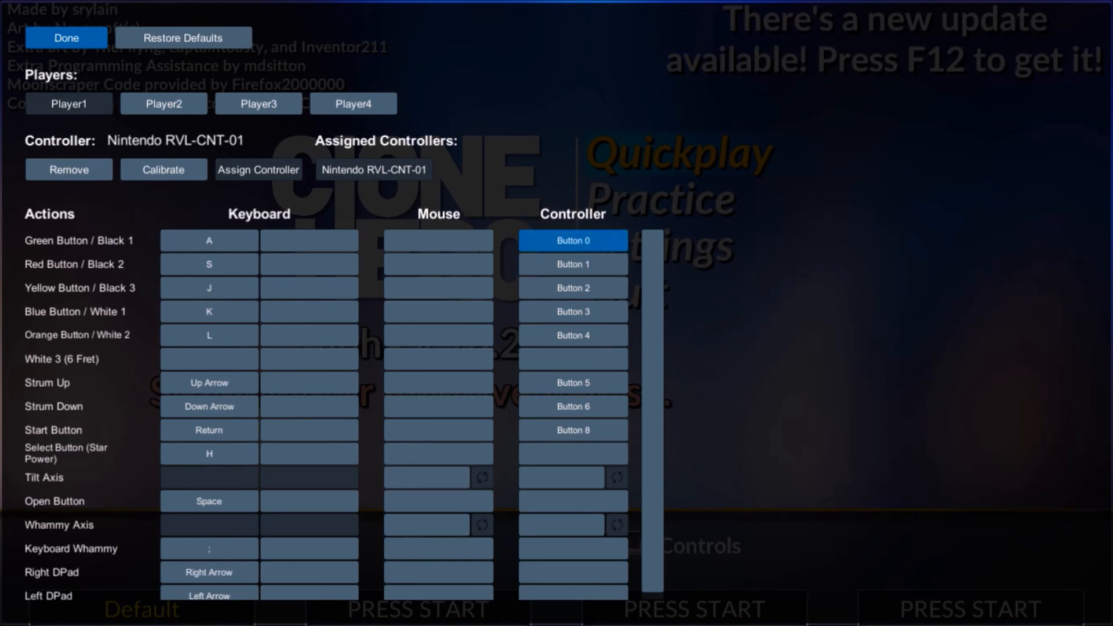
{"action": "left_click", "coordinate": [572, 240]}
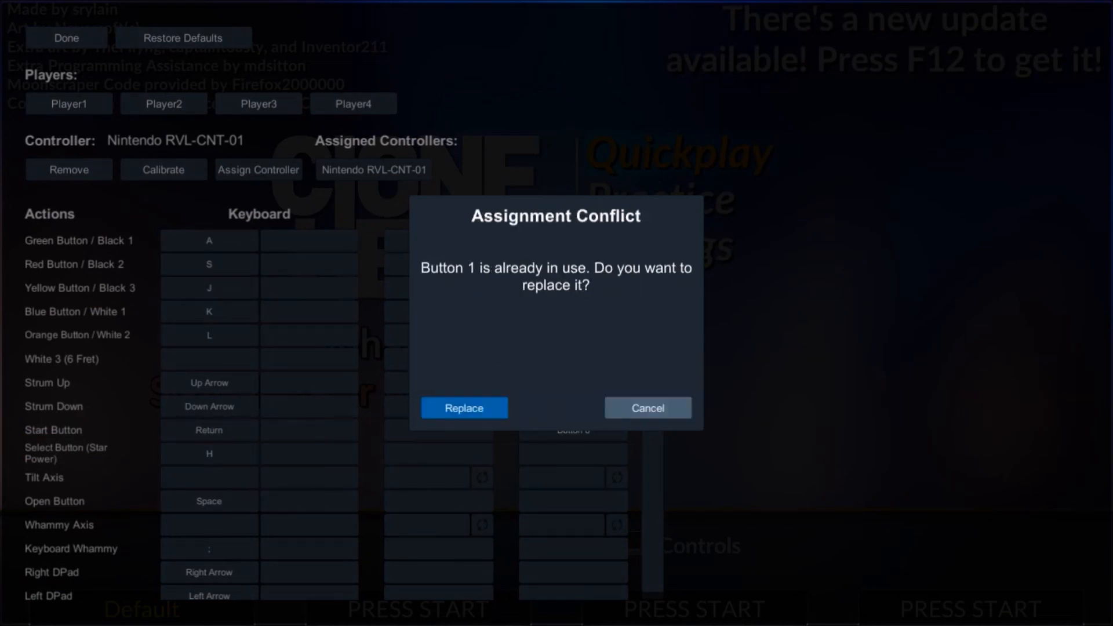
{"action": "left_click", "coordinate": [463, 408]}
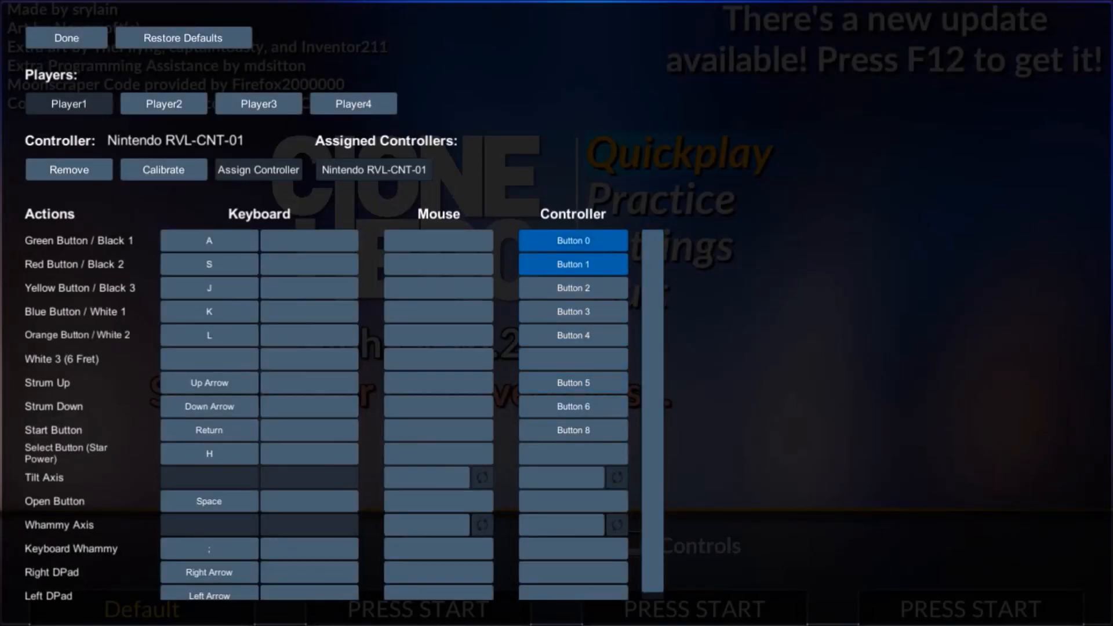
{"action": "left_click", "coordinate": [572, 264]}
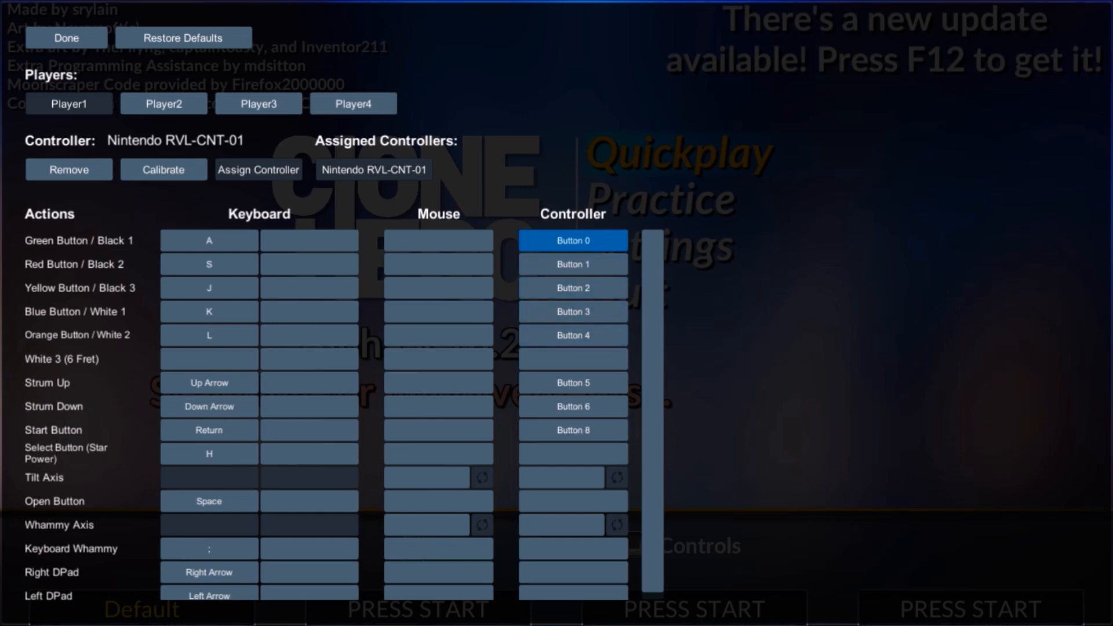
{"action": "left_click", "coordinate": [66, 37]}
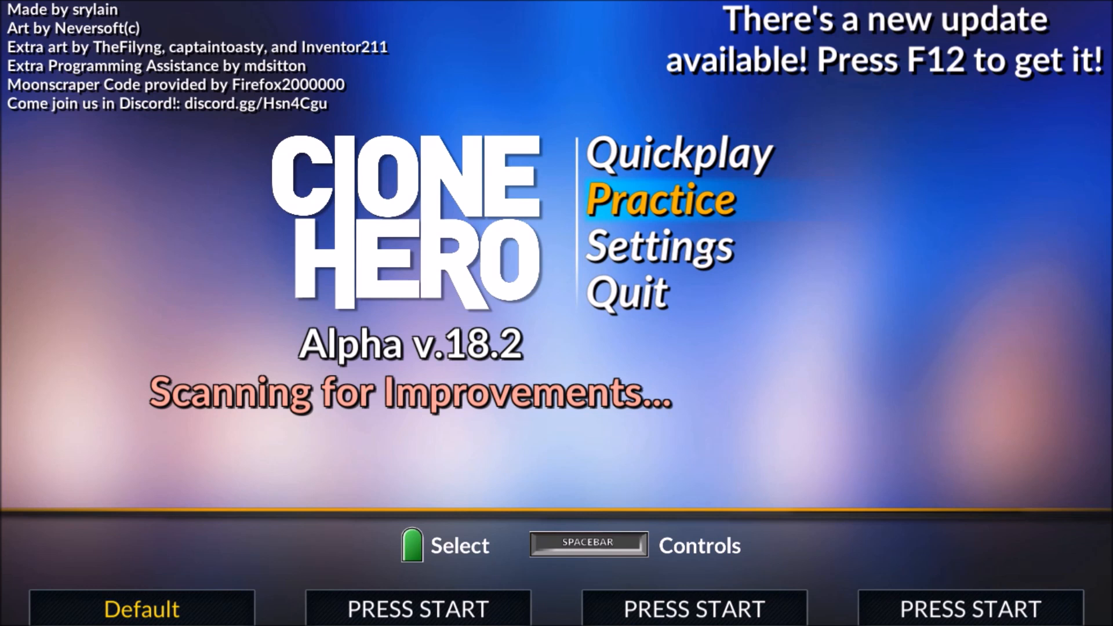
{"action": "key", "text": "up"}
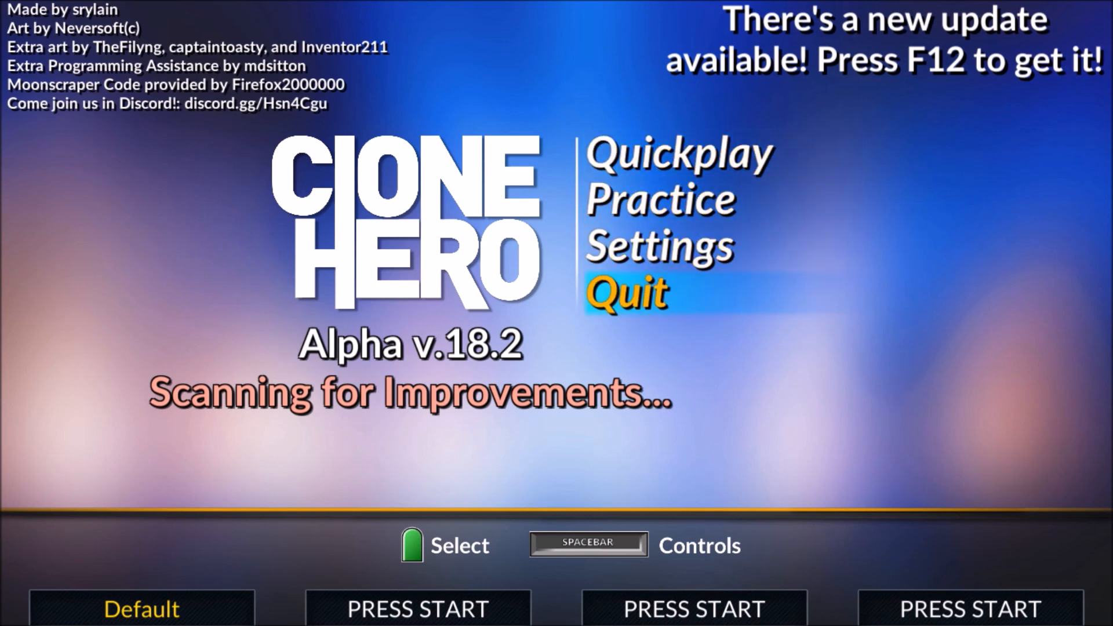
{"action": "left_click", "coordinate": [656, 247]}
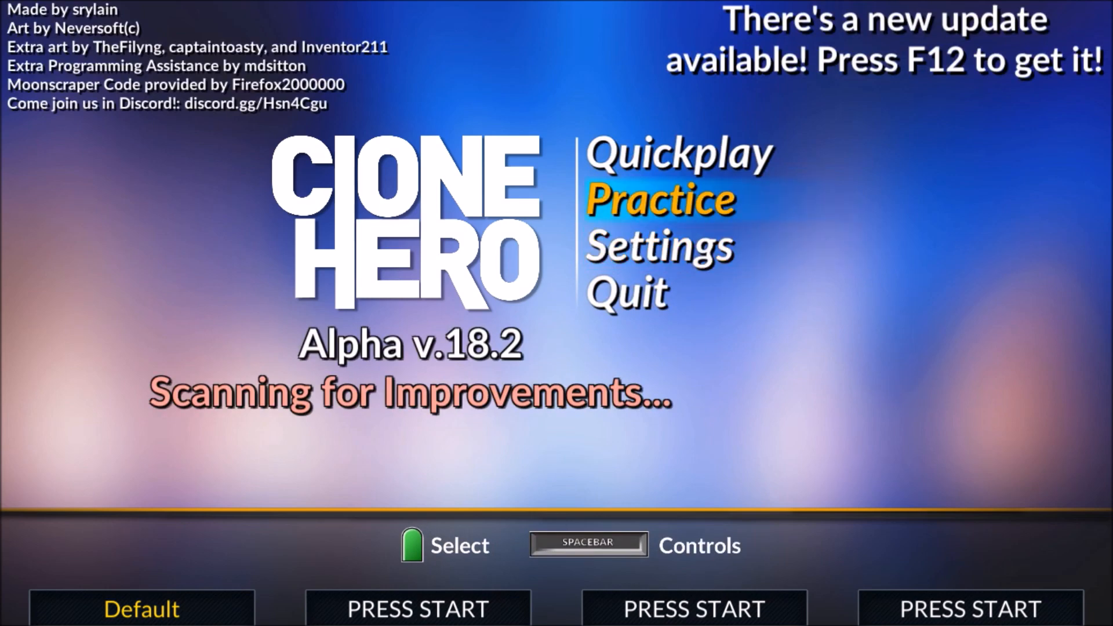
{"action": "key", "text": "Down"}
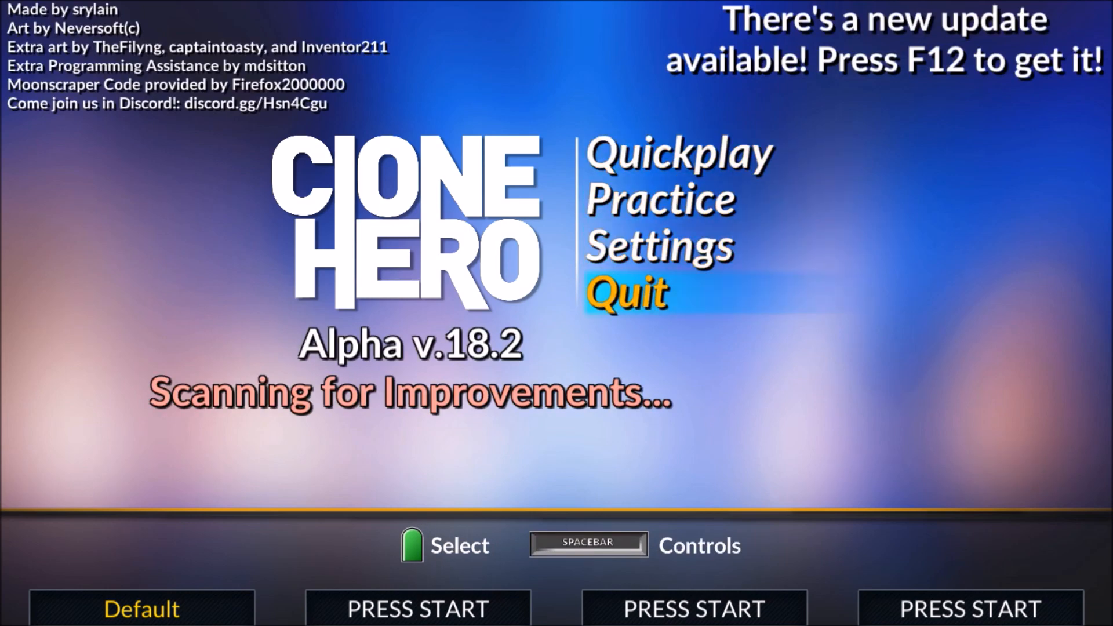